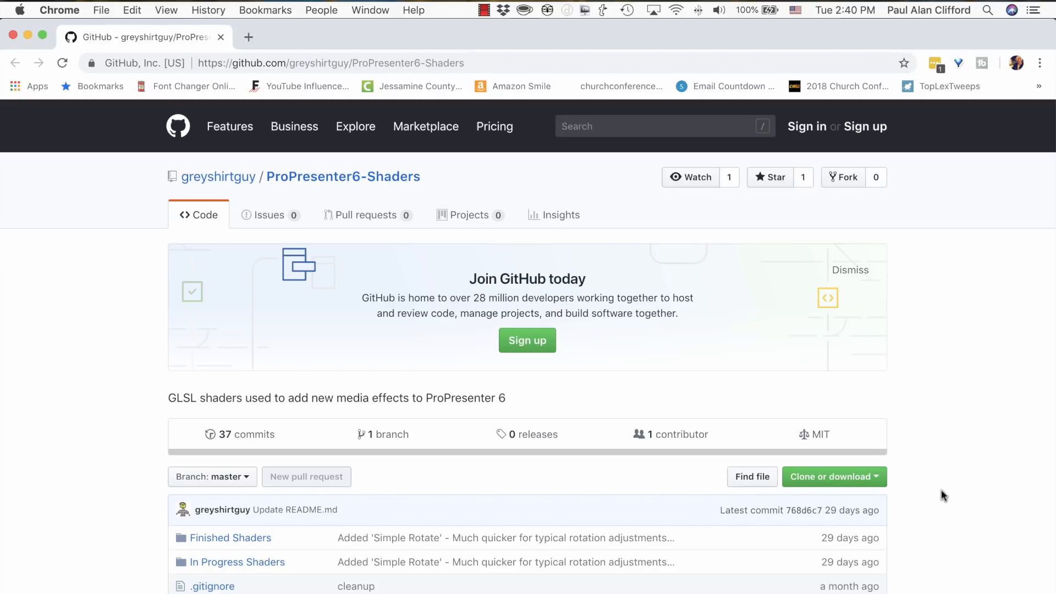
mouse_move(855, 364)
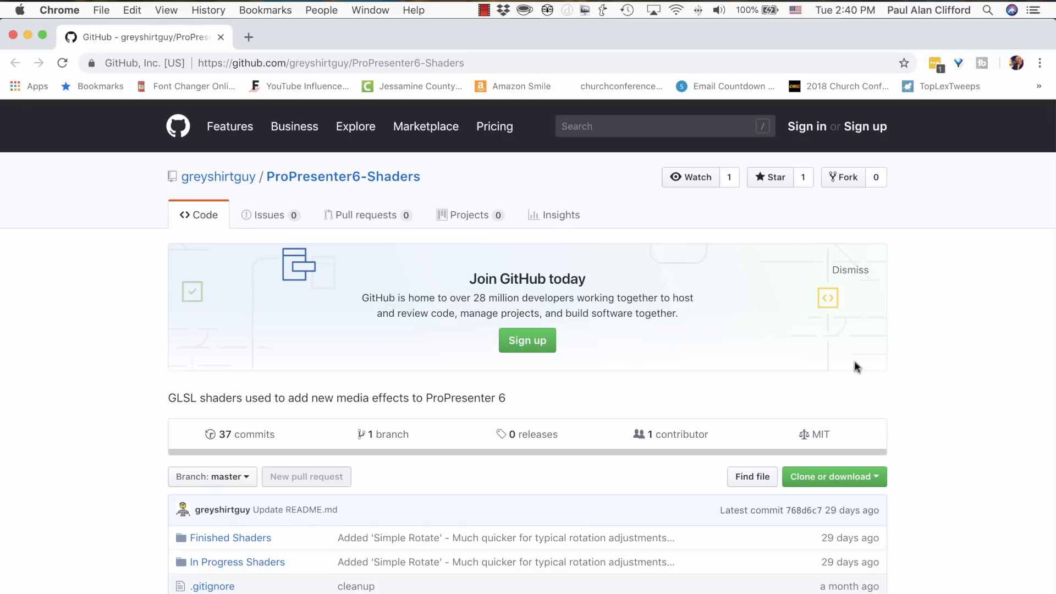
mouse_move(409, 150)
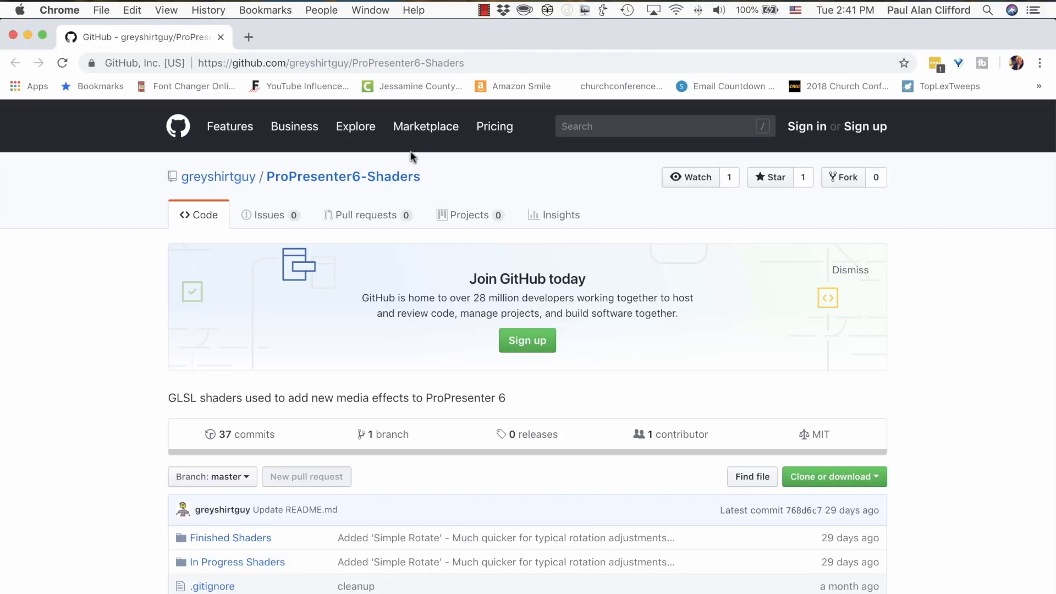
mouse_move(428, 204)
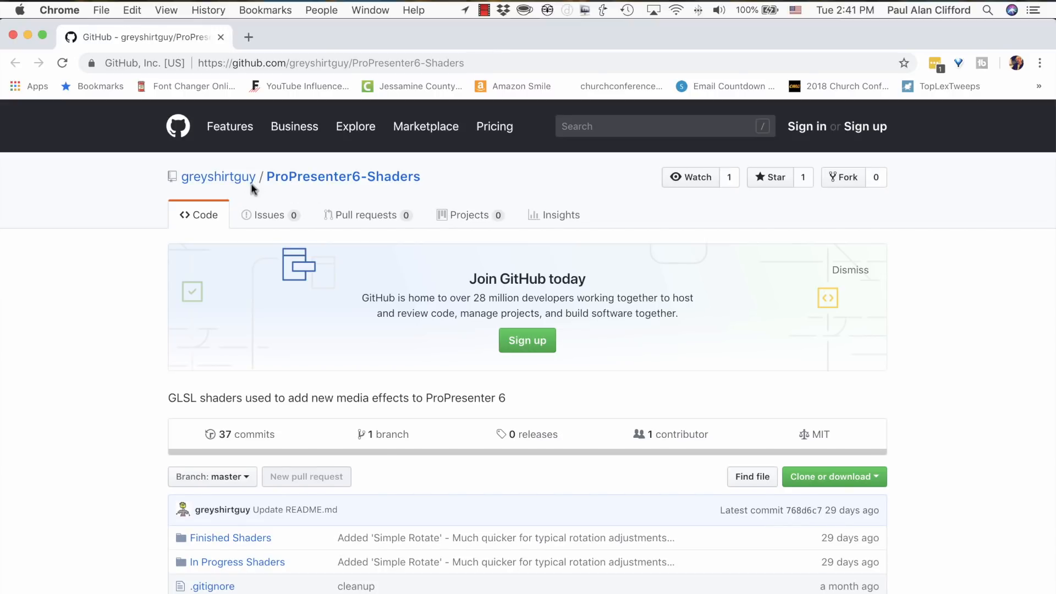
mouse_move(243, 190)
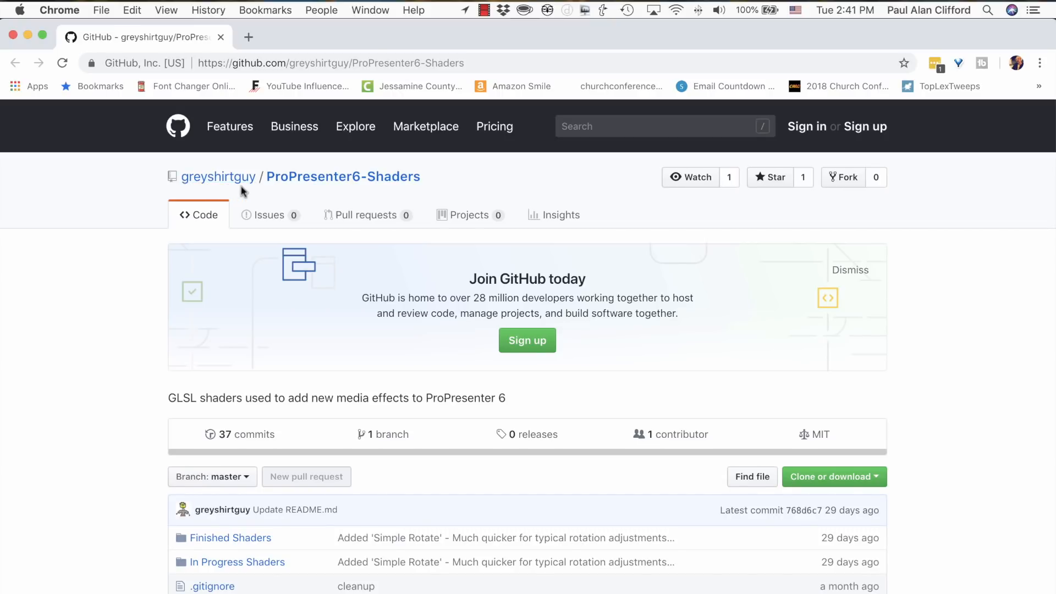
mouse_move(306, 262)
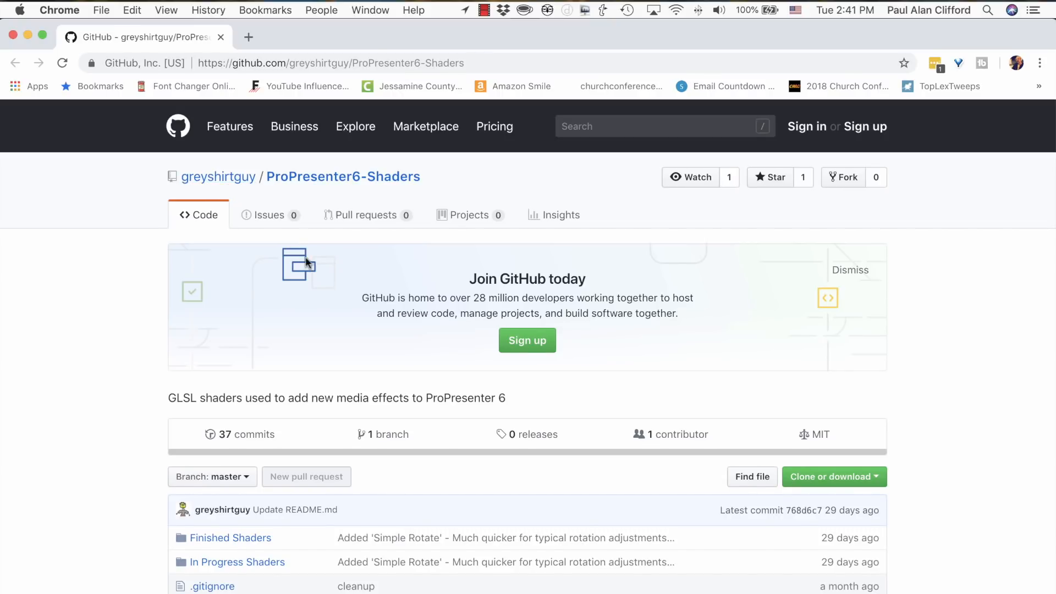
mouse_move(283, 458)
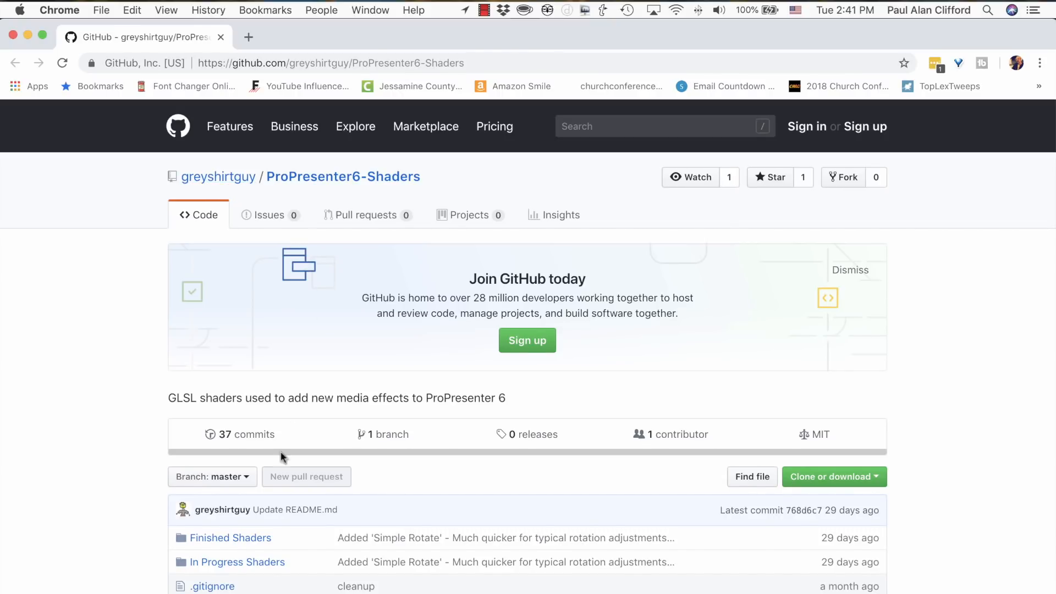
Scroll the README to the 'Standard locations for media effect files' section with the macOS path.
scroll("down", 3)
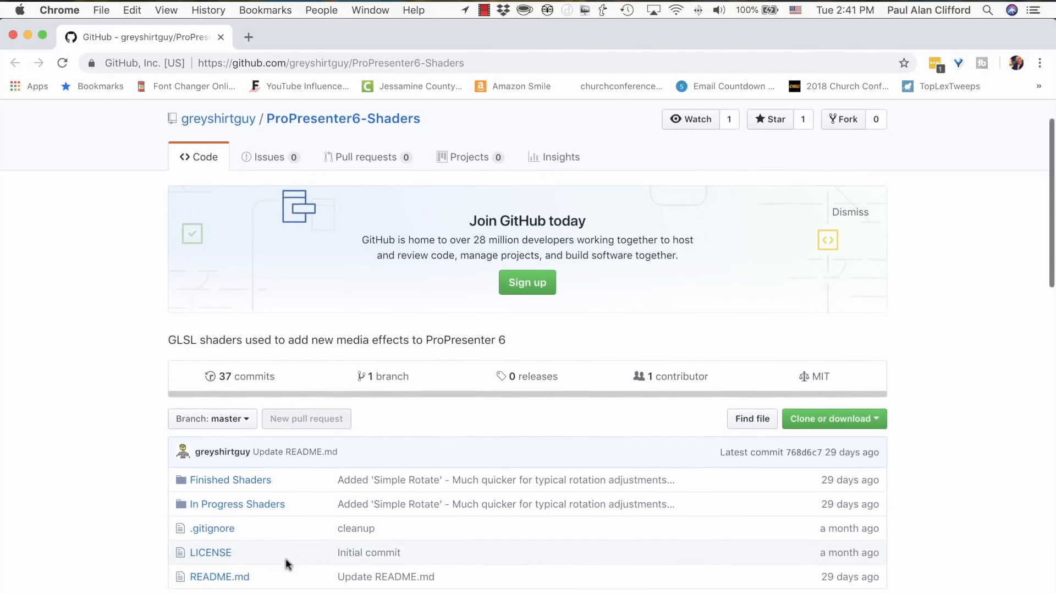
scroll("down", 3)
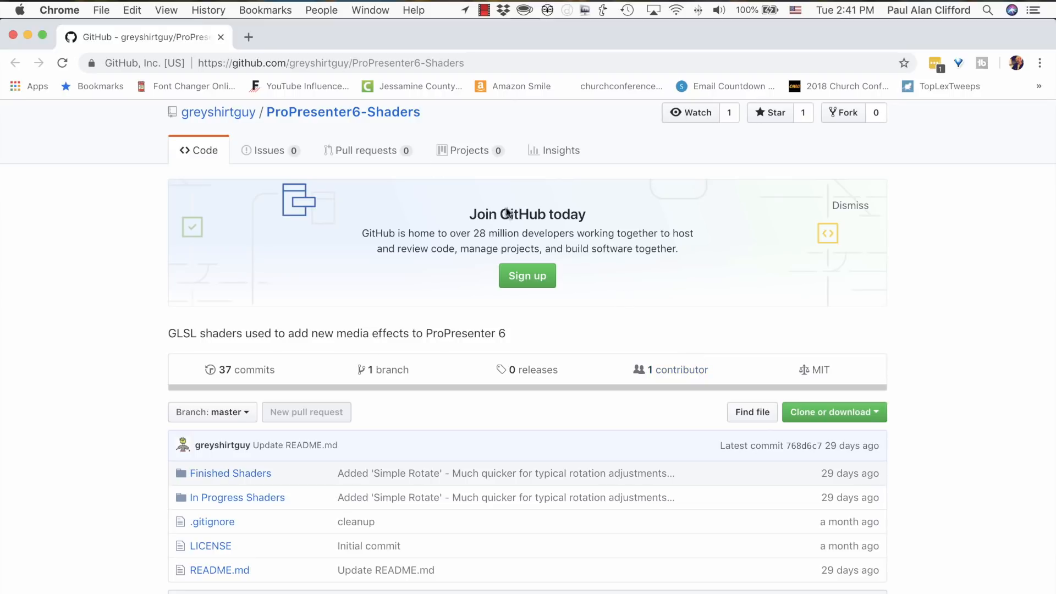
mouse_move(148, 67)
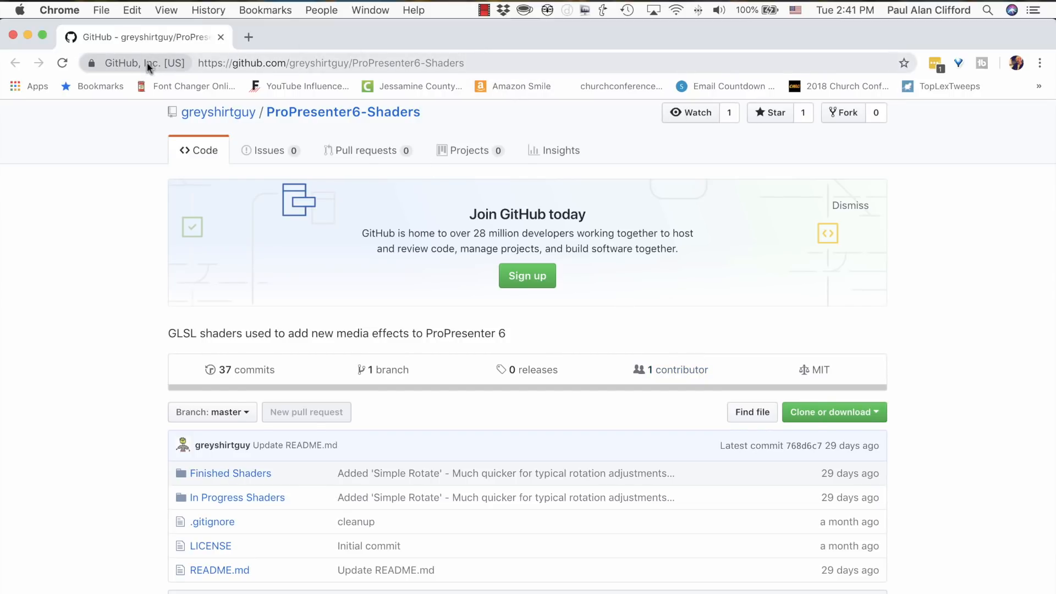
mouse_move(378, 51)
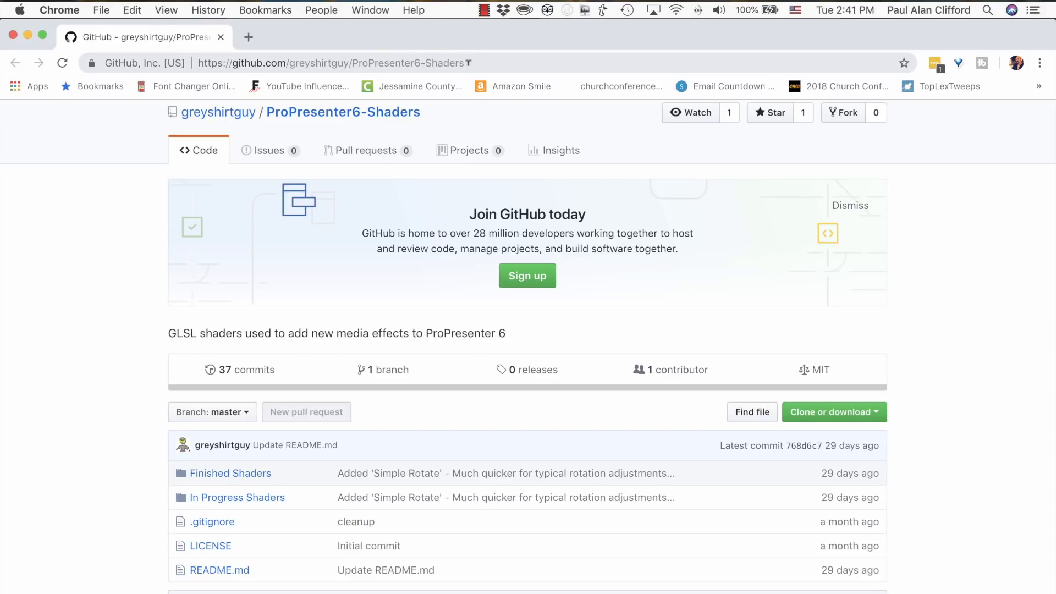
mouse_move(868, 412)
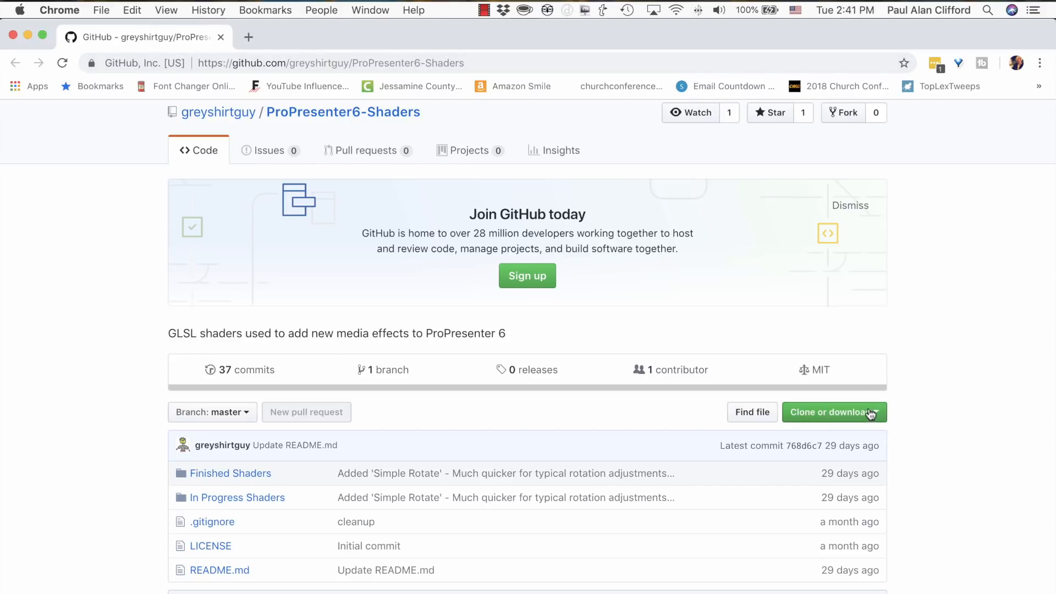
left_click(834, 412)
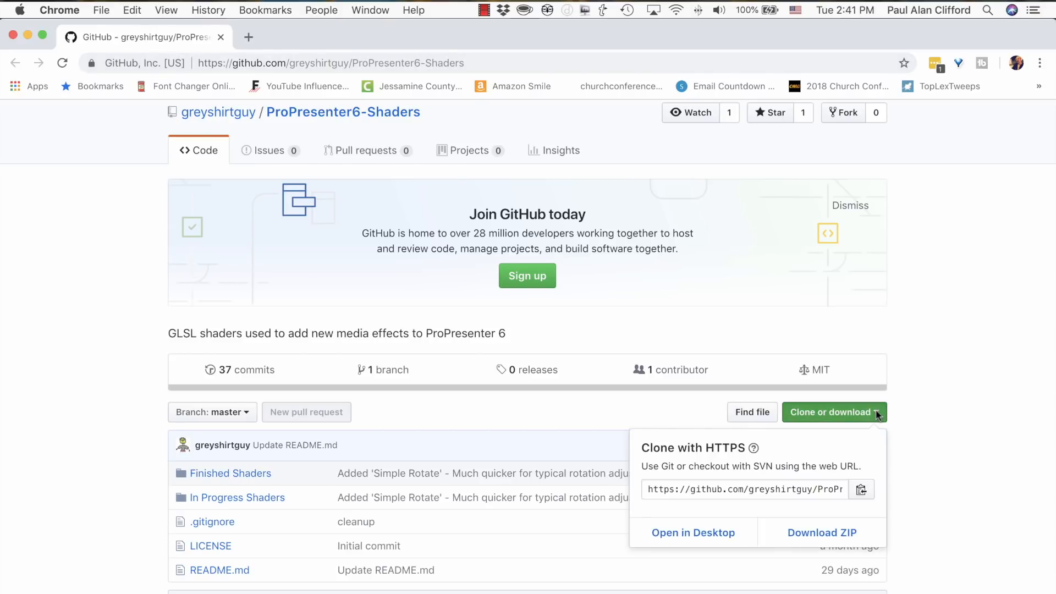
mouse_move(969, 501)
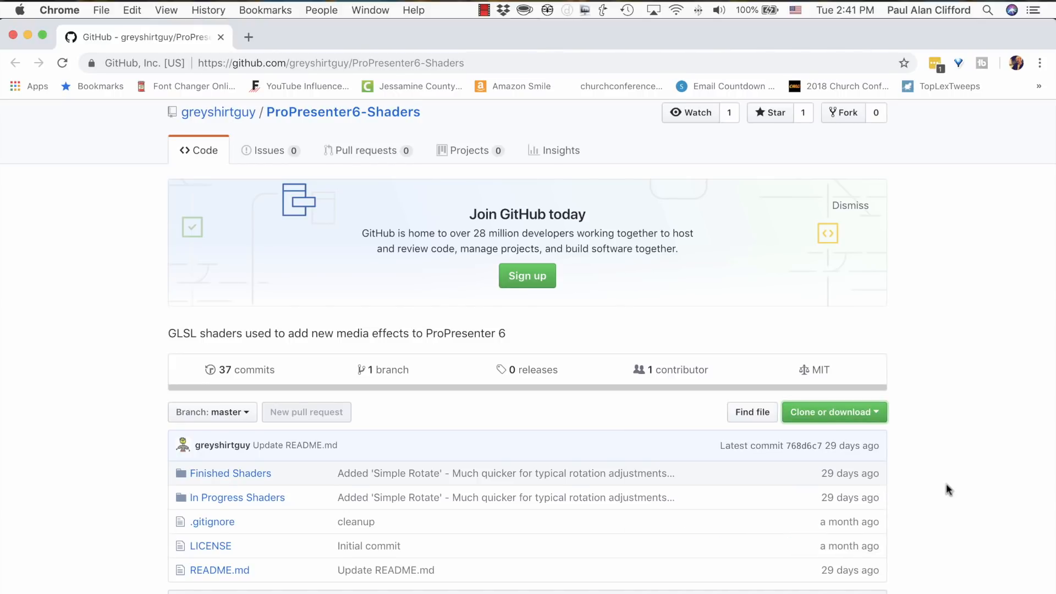
scroll("down", 3)
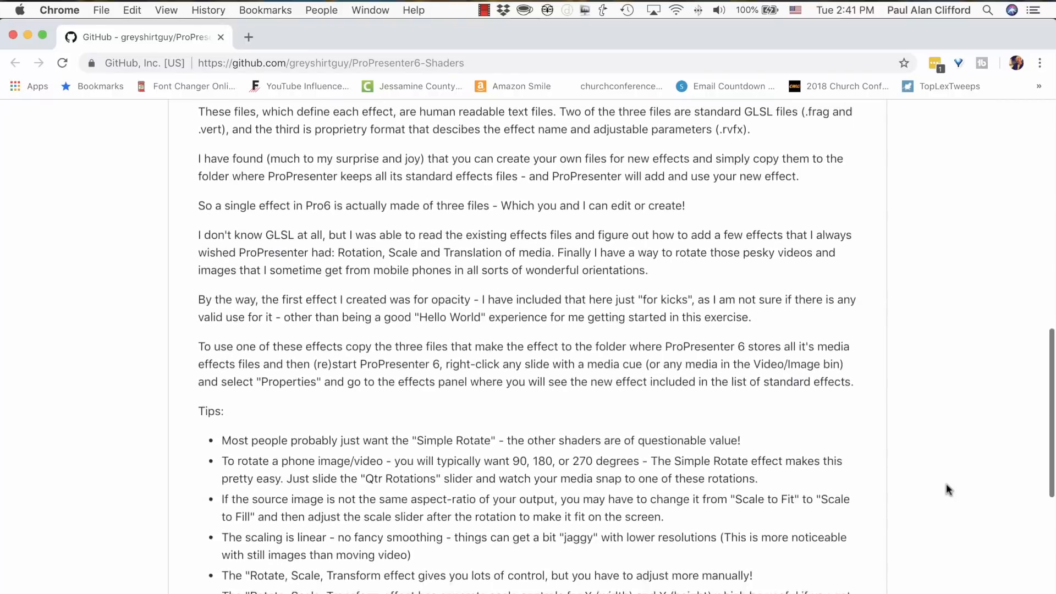
scroll("down", 3)
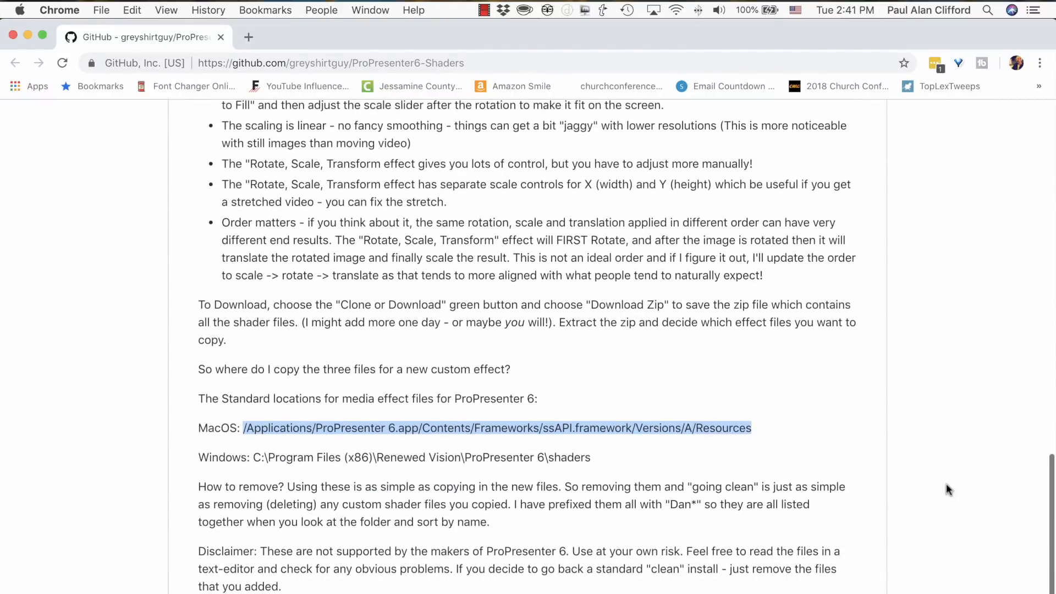
scroll("down", 3)
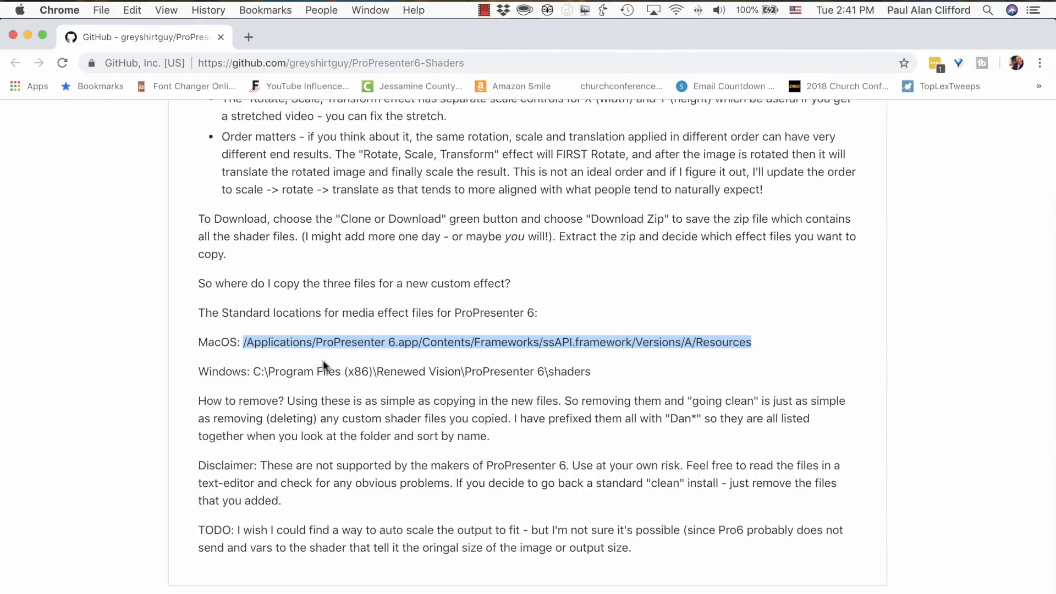
mouse_move(485, 368)
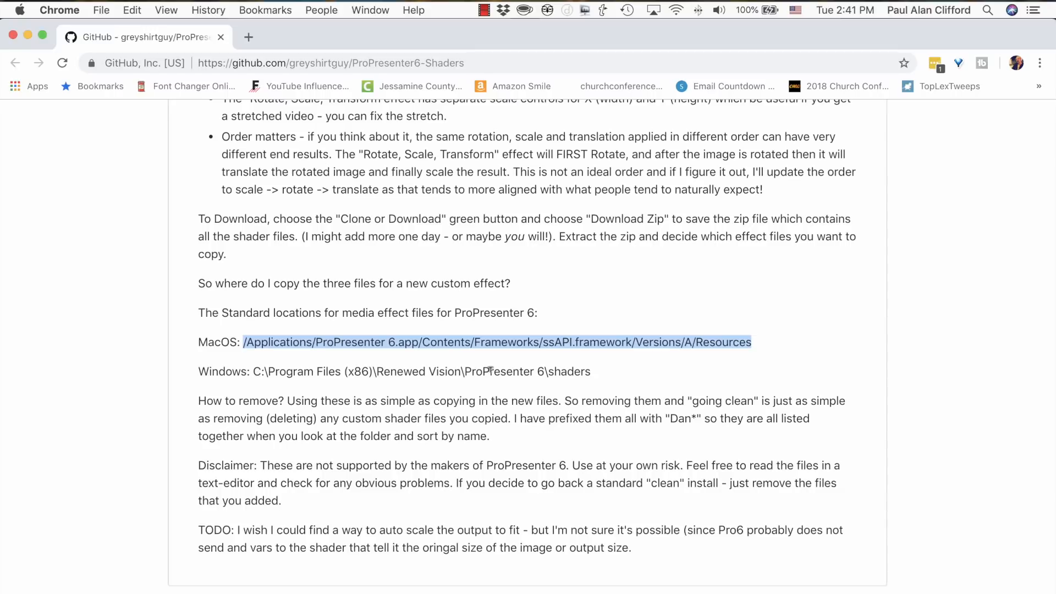
mouse_move(585, 365)
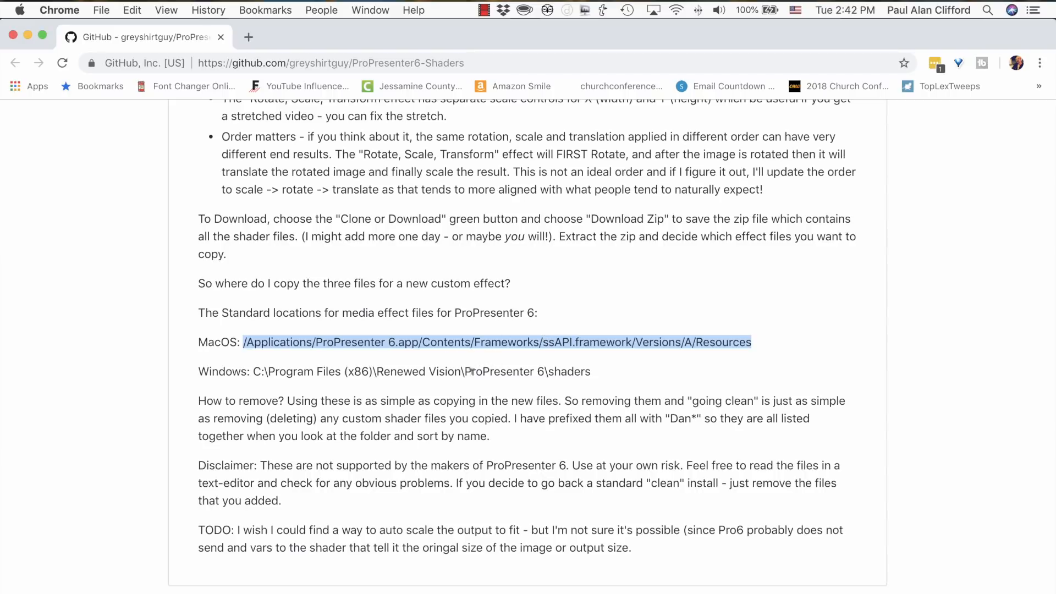
mouse_move(139, 168)
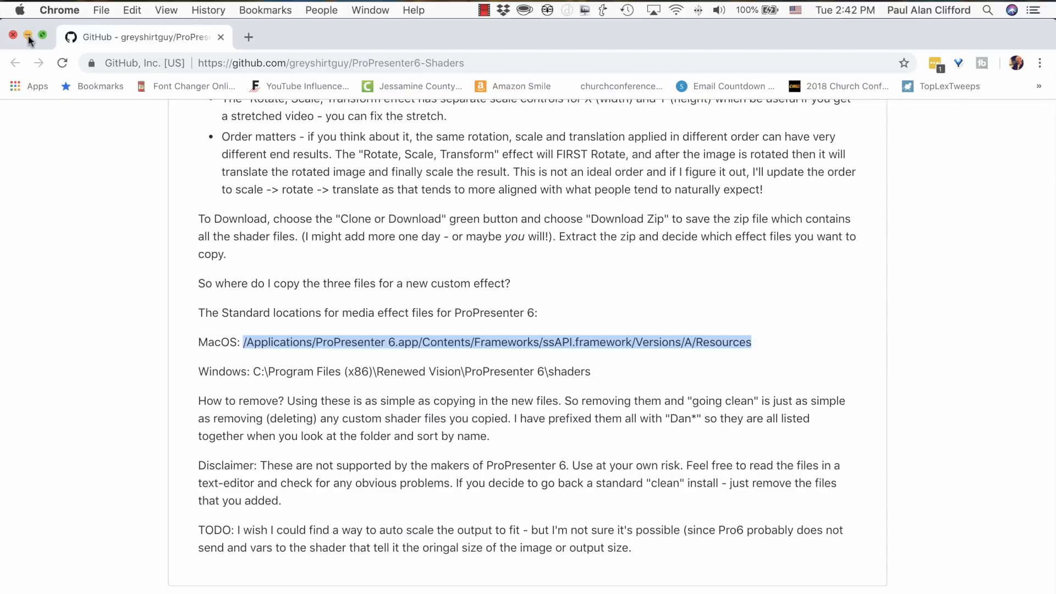
mouse_move(291, 335)
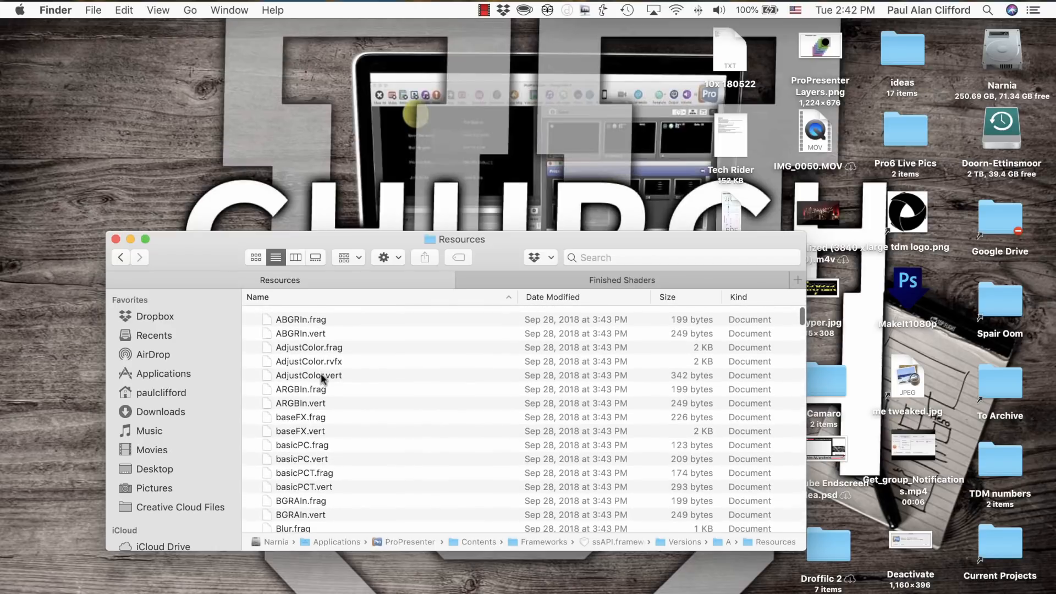
Scroll the Resources folder listing of ProPresenter 6's built-in shader files.
scroll("down", 3)
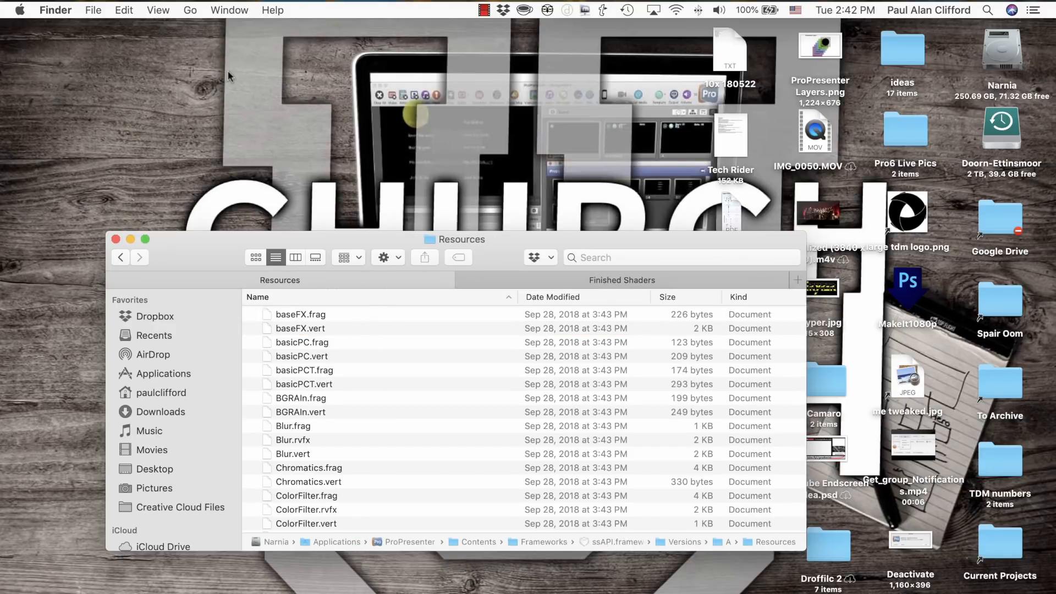
left_click(189, 10)
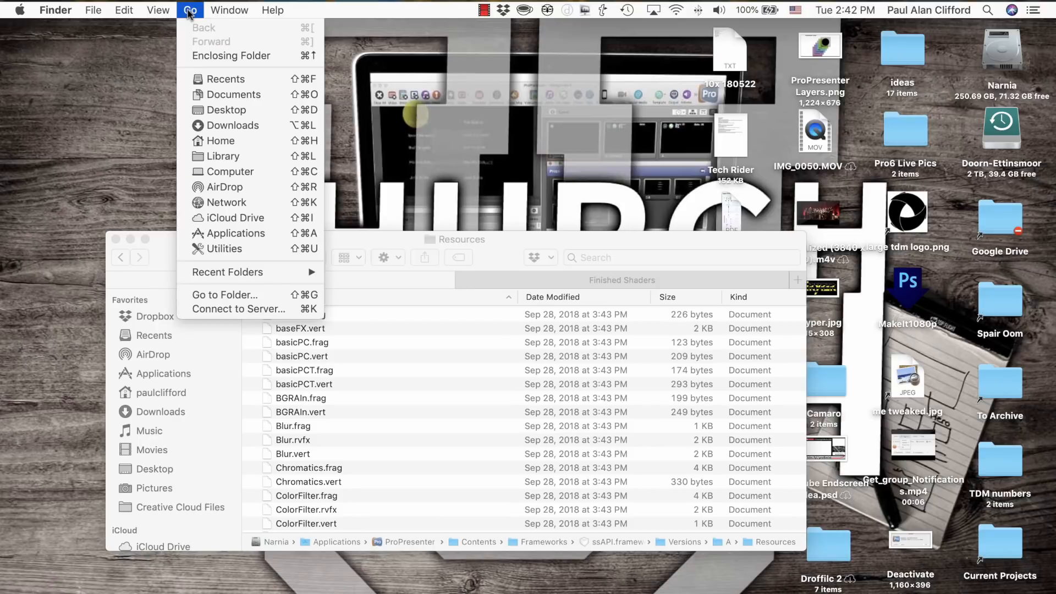
mouse_move(220, 141)
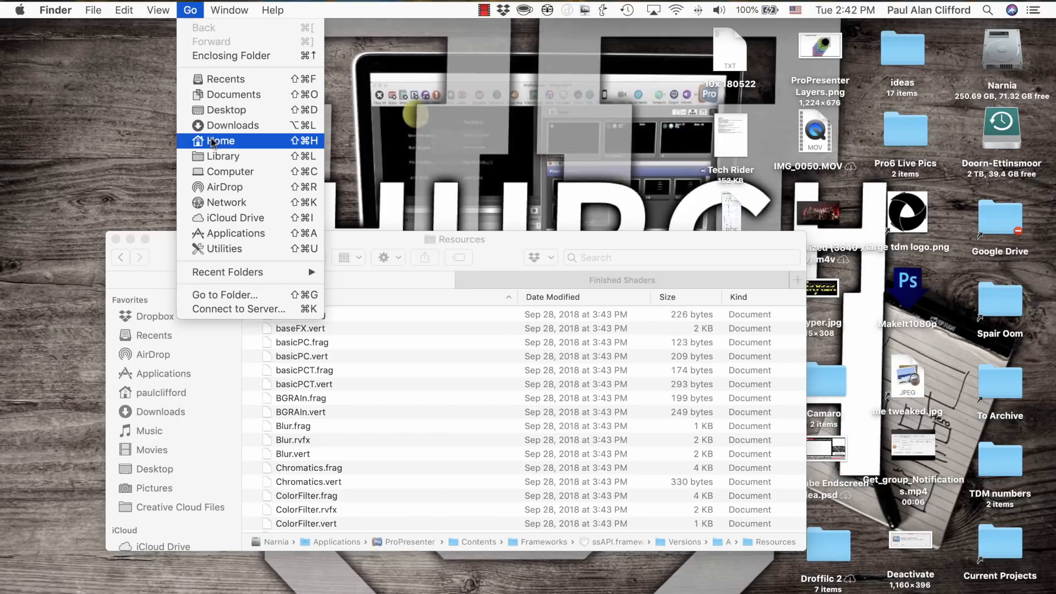
mouse_move(233, 295)
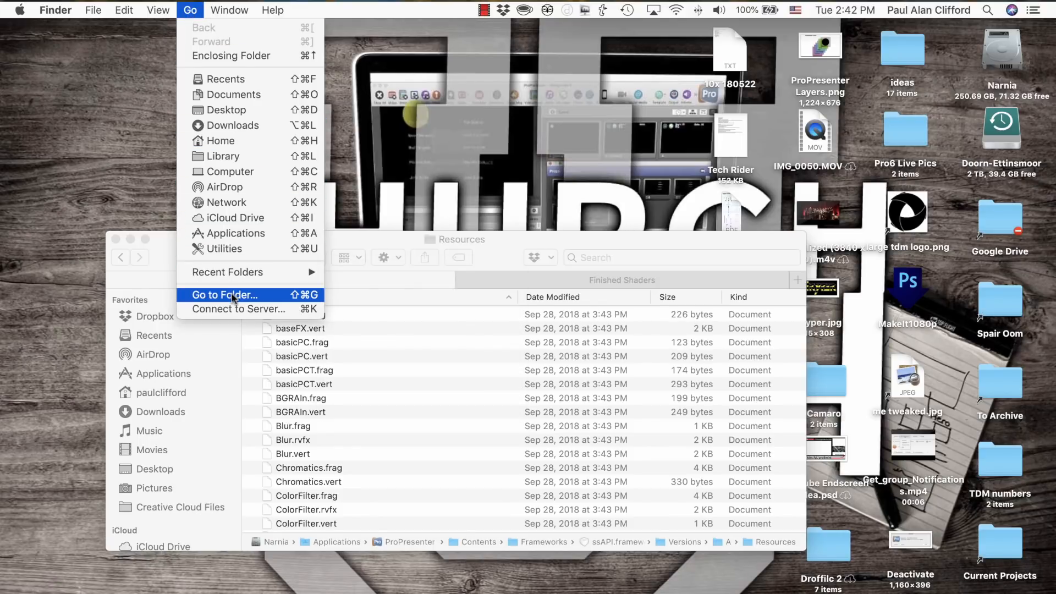
left_click(224, 295)
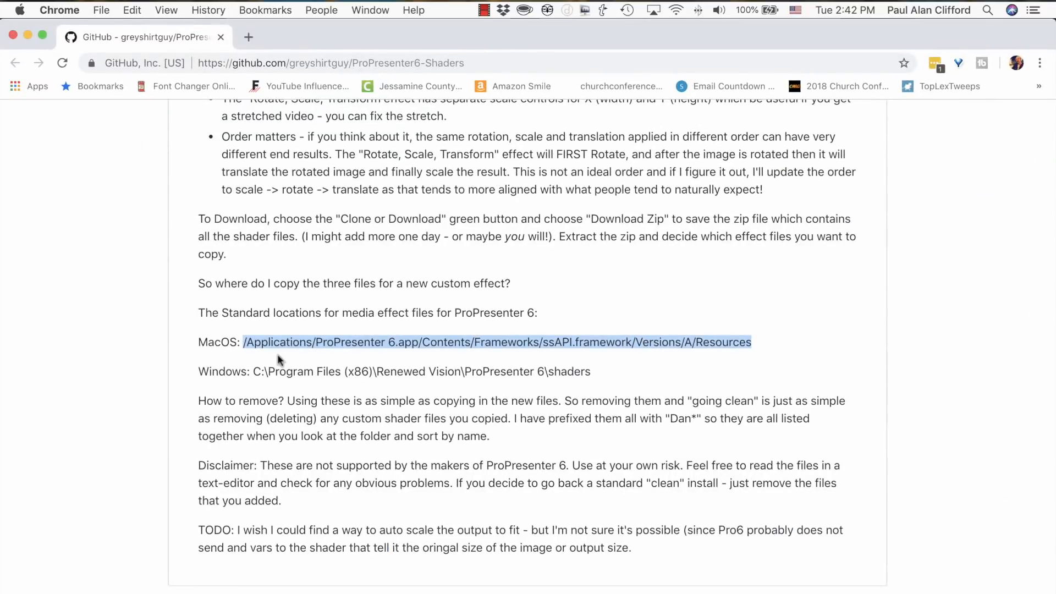
mouse_move(25, 35)
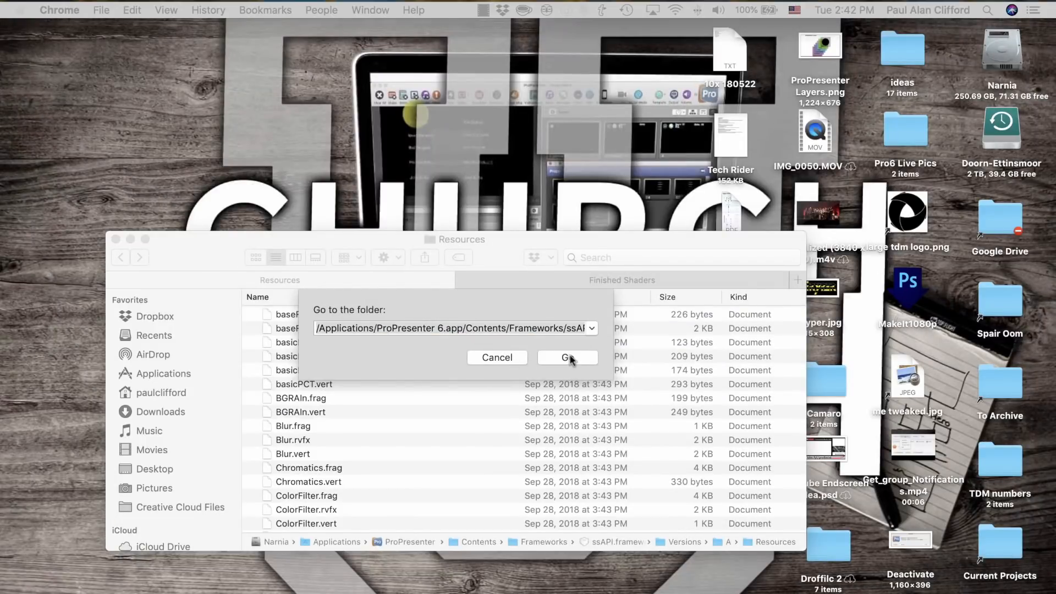
left_click(568, 357)
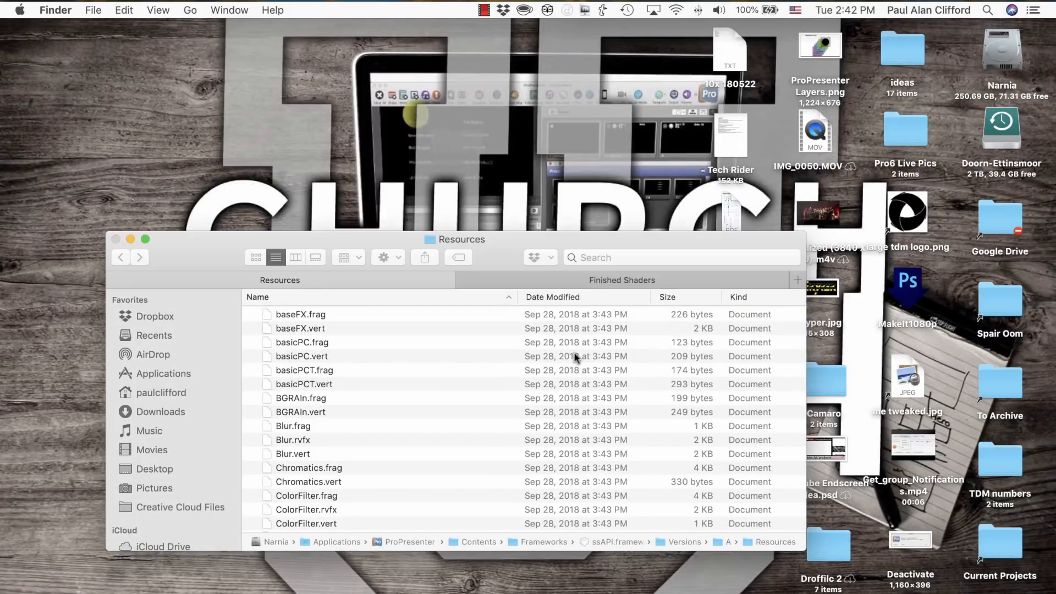
mouse_move(368, 488)
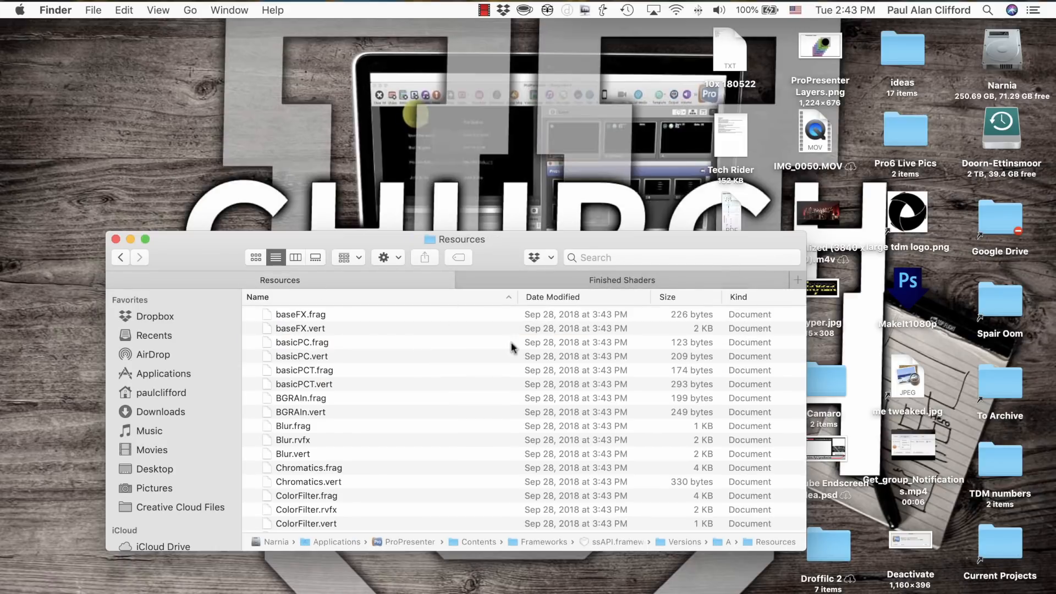
Scroll to the DanRotateScaleTranslate .frag, .rvfx and .vert files in Resources.
scroll("down", 3)
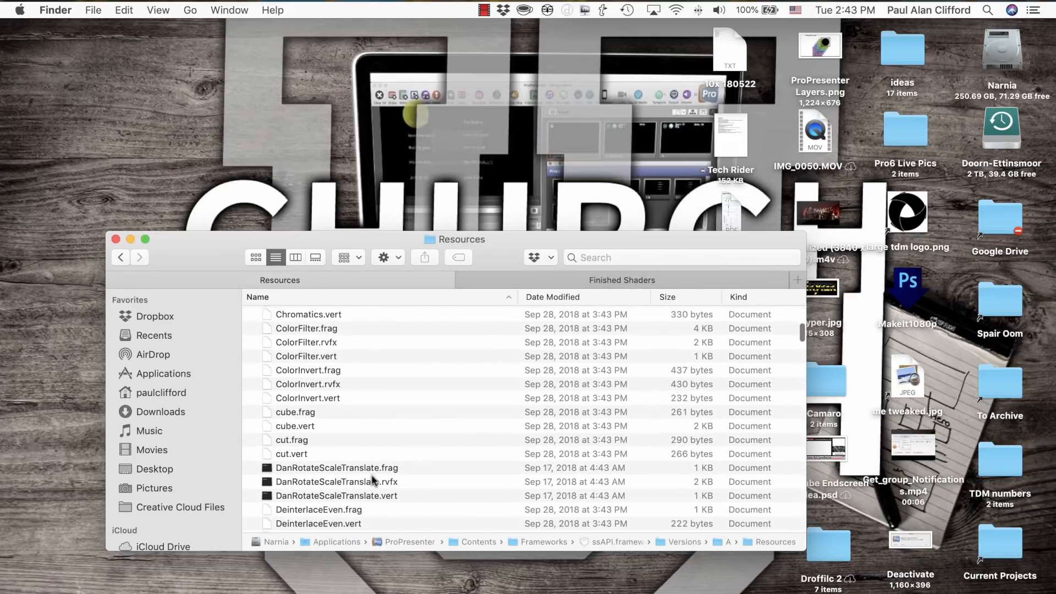
scroll("down", 3)
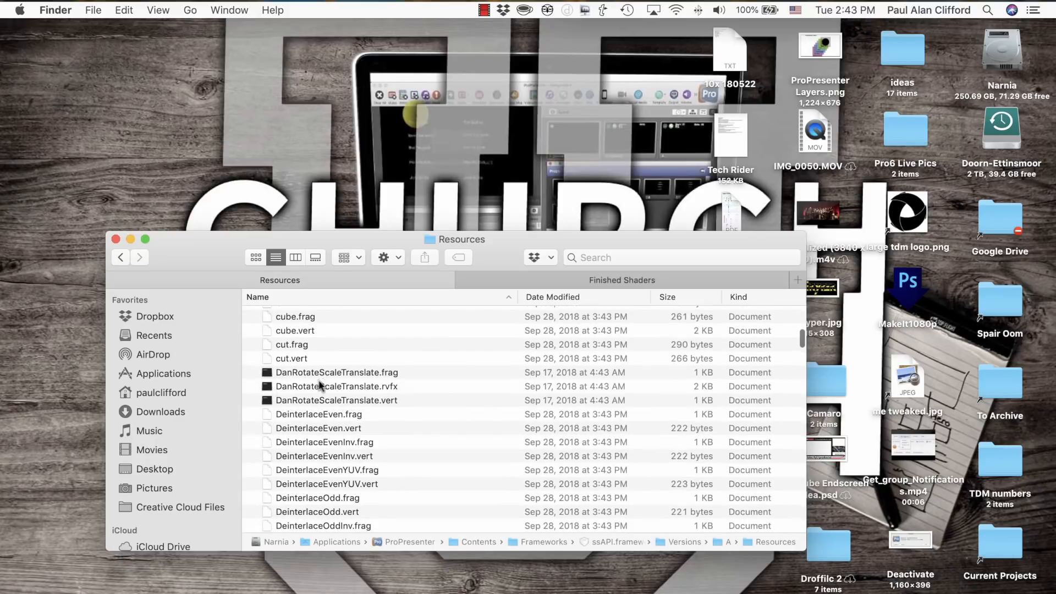
mouse_move(329, 381)
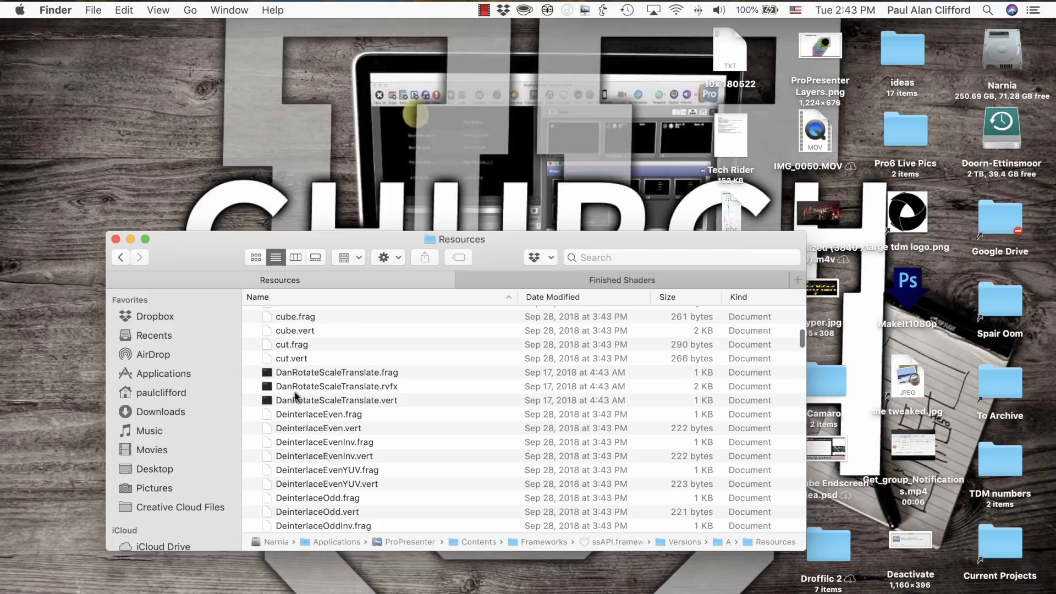
mouse_move(367, 400)
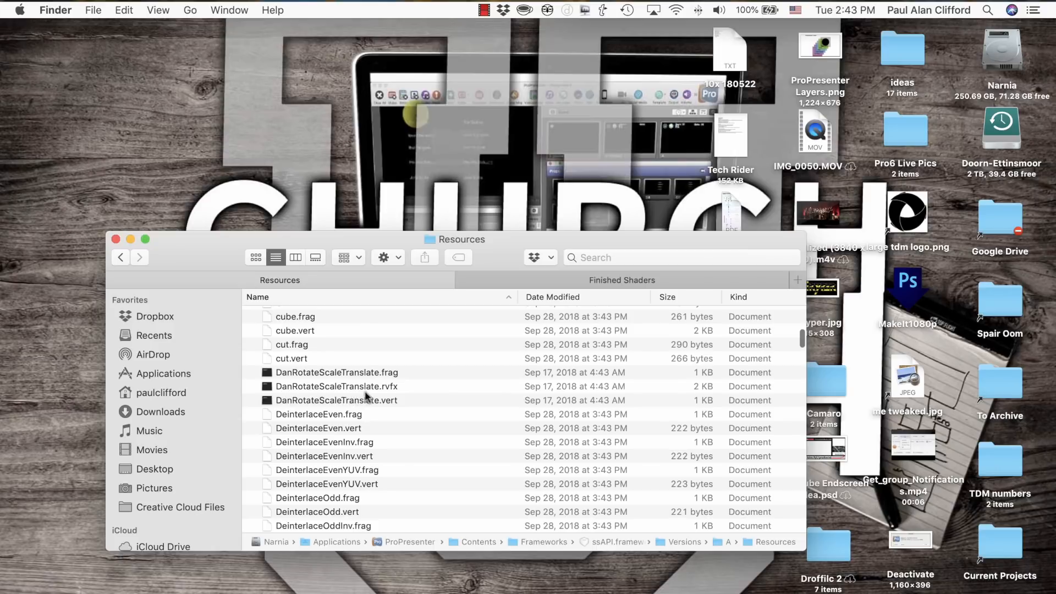
mouse_move(385, 399)
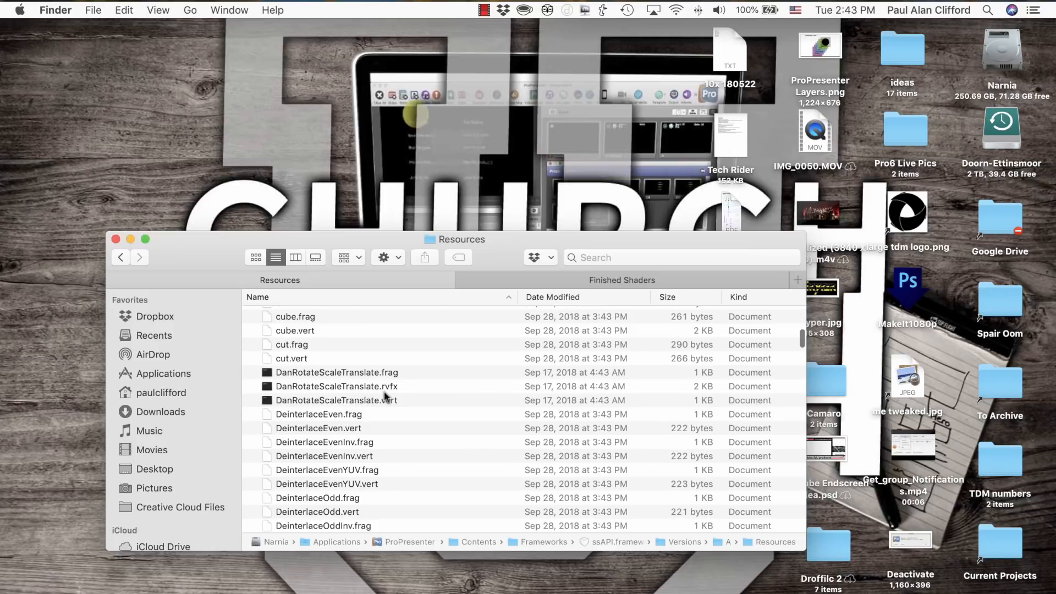
mouse_move(278, 413)
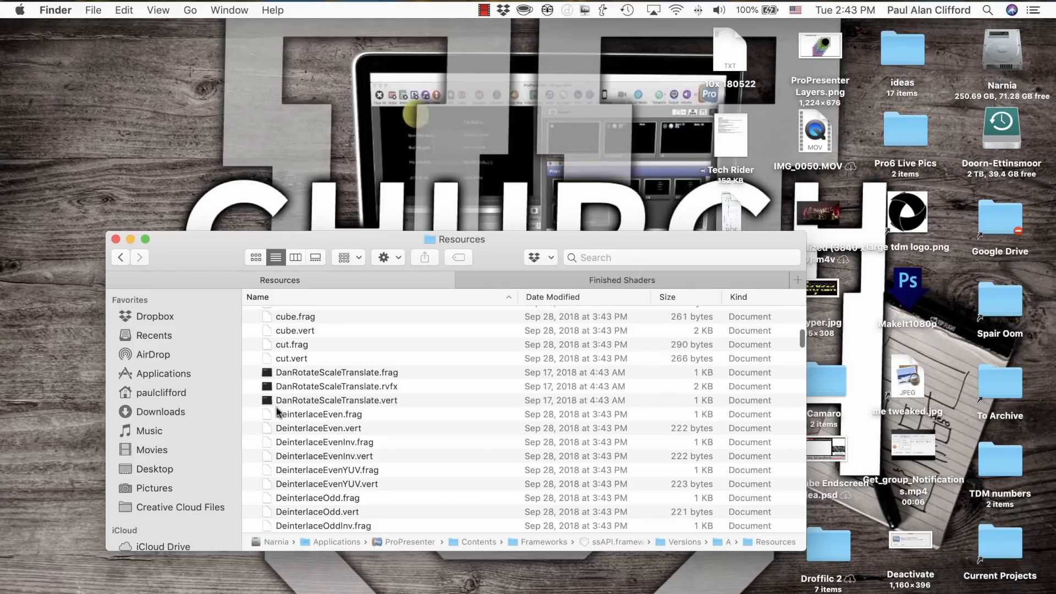
mouse_move(368, 407)
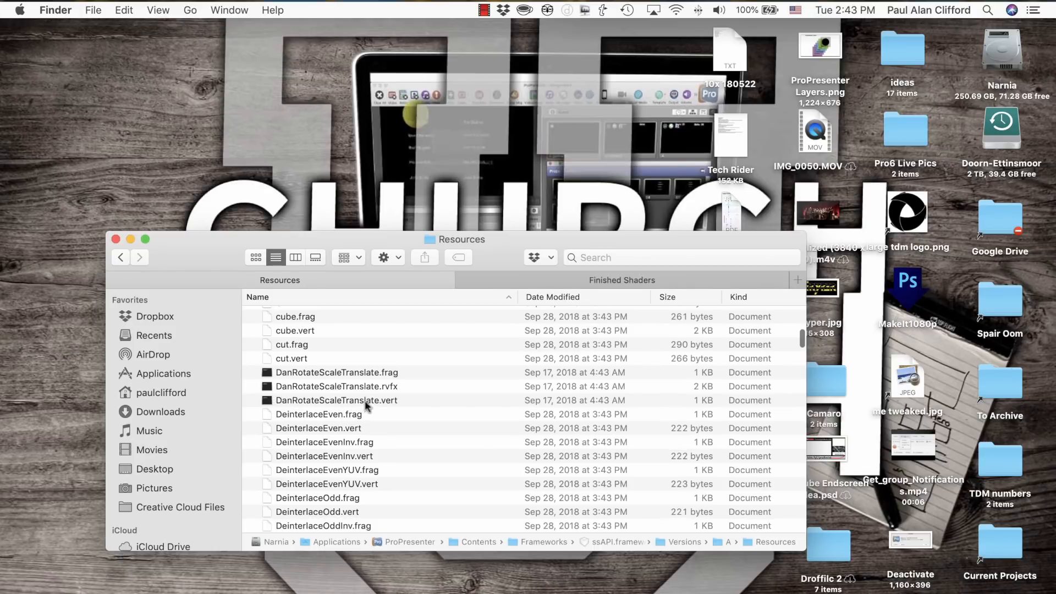
mouse_move(410, 406)
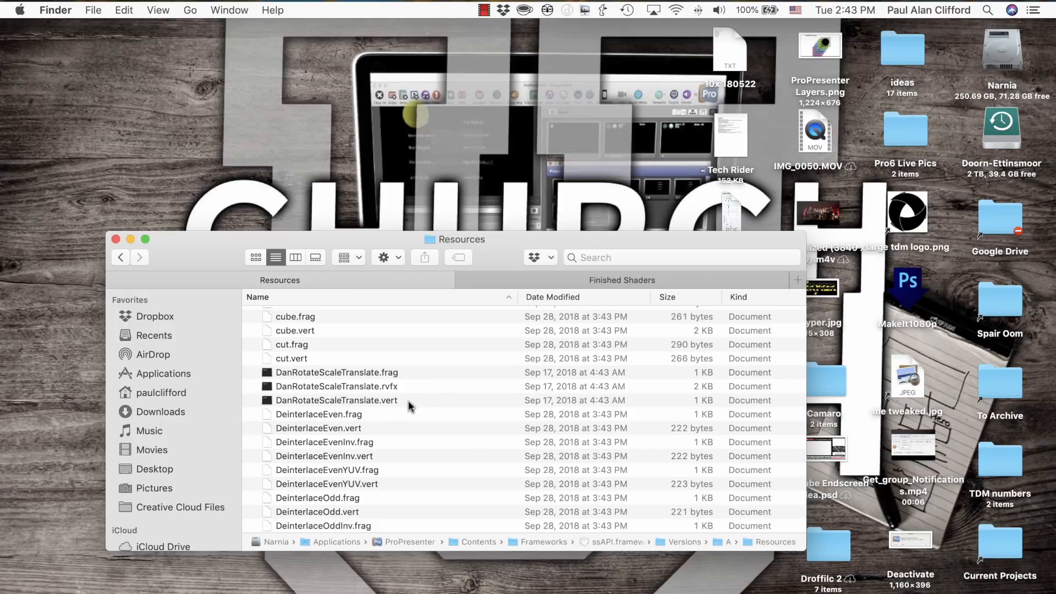
mouse_move(355, 459)
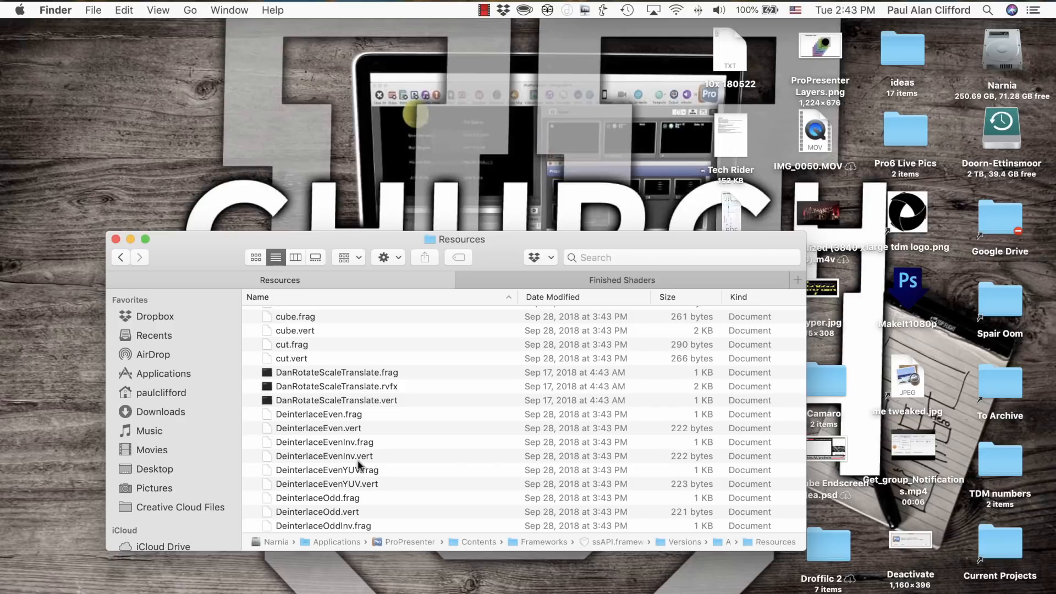
mouse_move(354, 440)
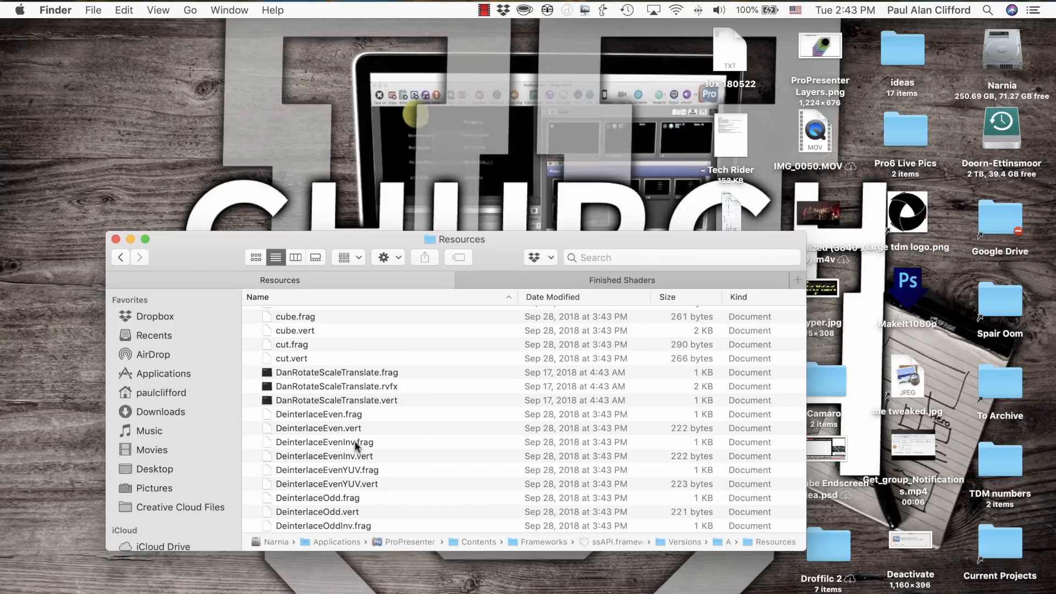
mouse_move(390, 414)
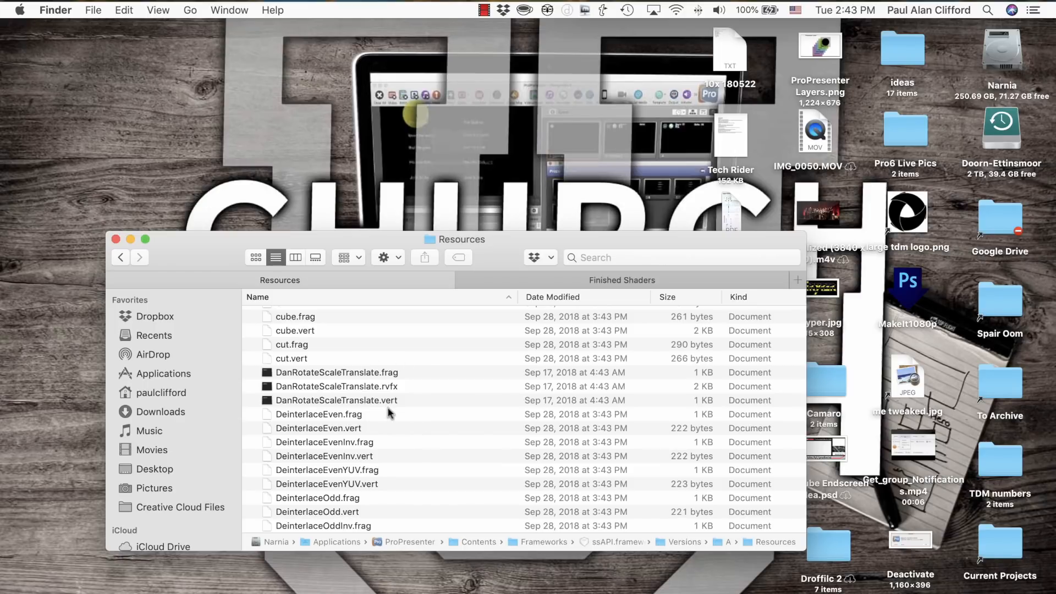
mouse_move(350, 435)
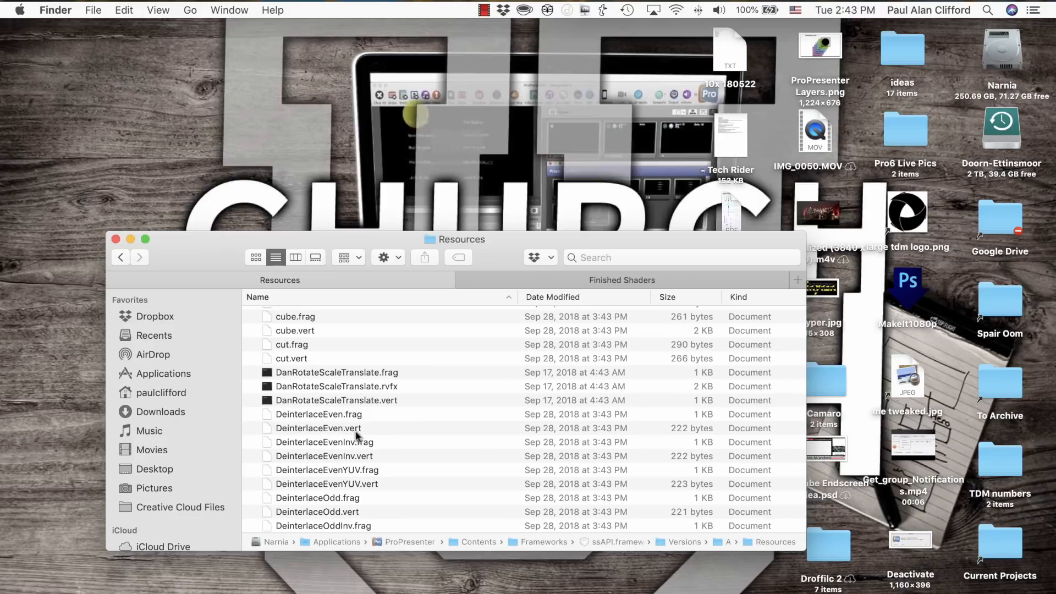
mouse_move(374, 434)
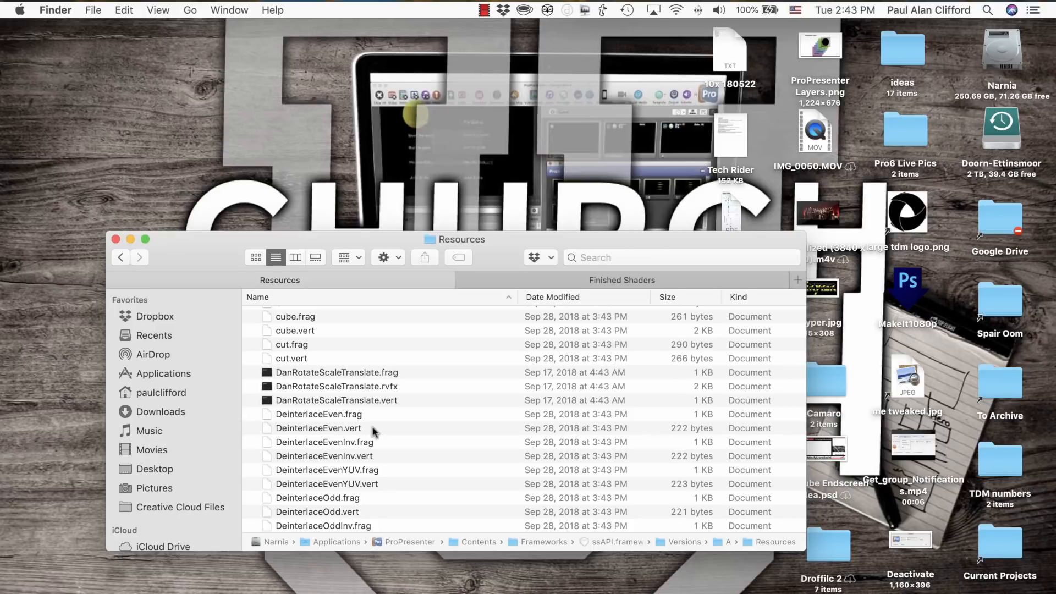
mouse_move(493, 399)
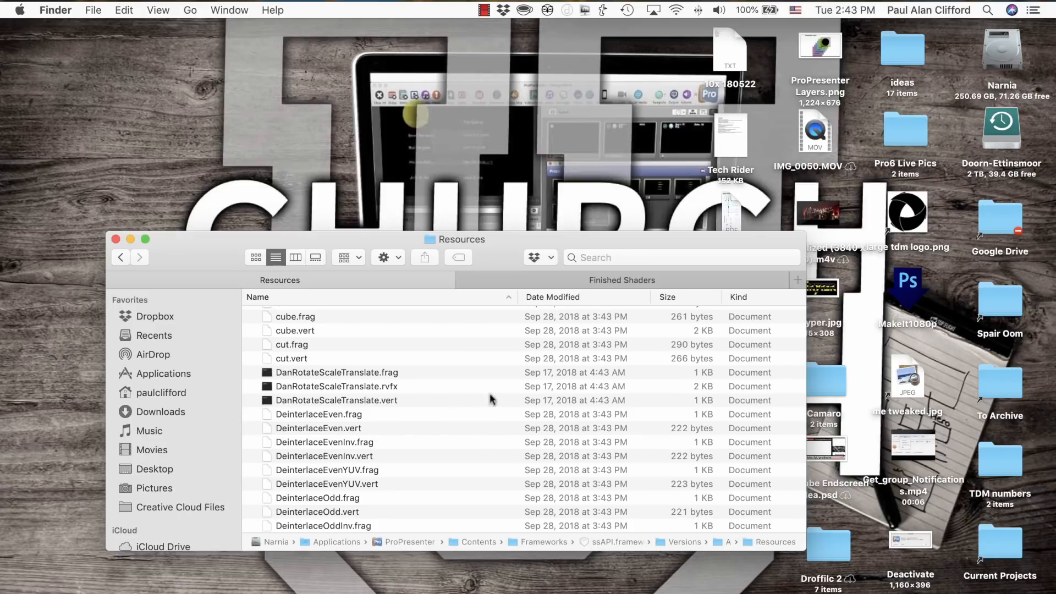
mouse_move(445, 387)
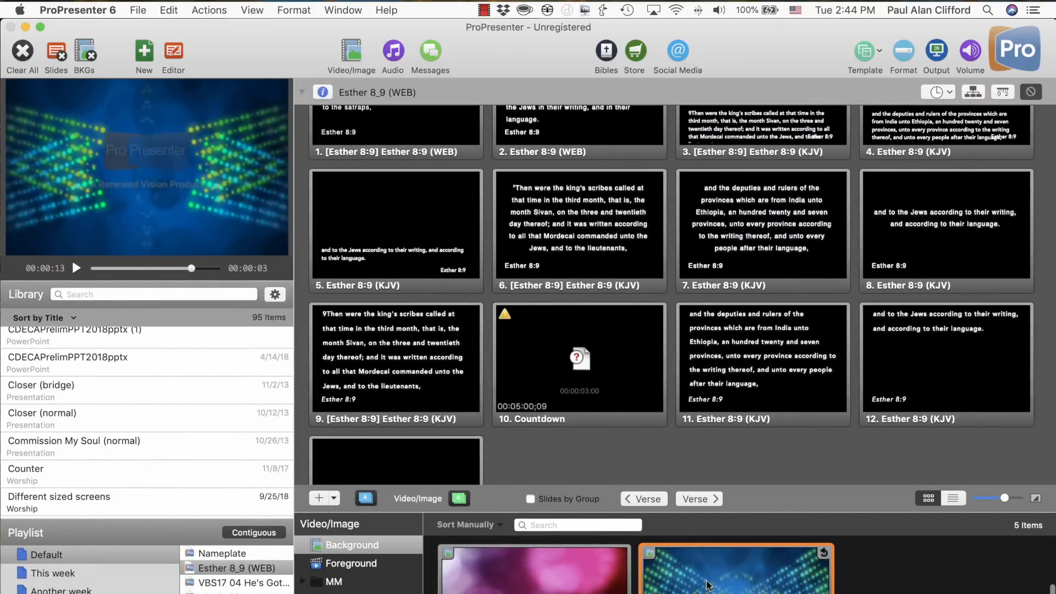
Show Media Properties for the light show background video via its context menu.
right_click(712, 585)
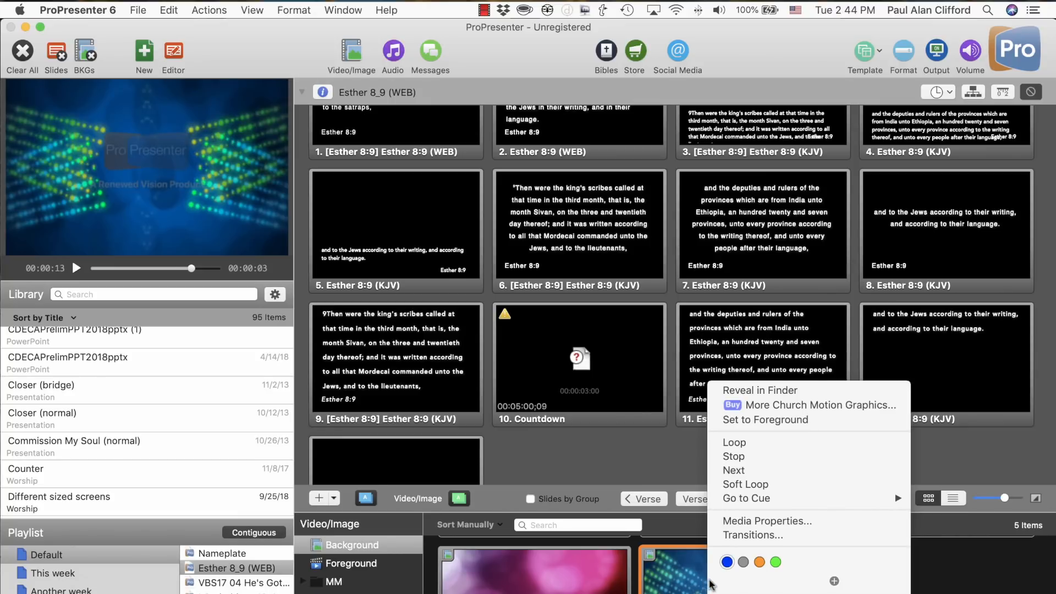
mouse_move(787, 529)
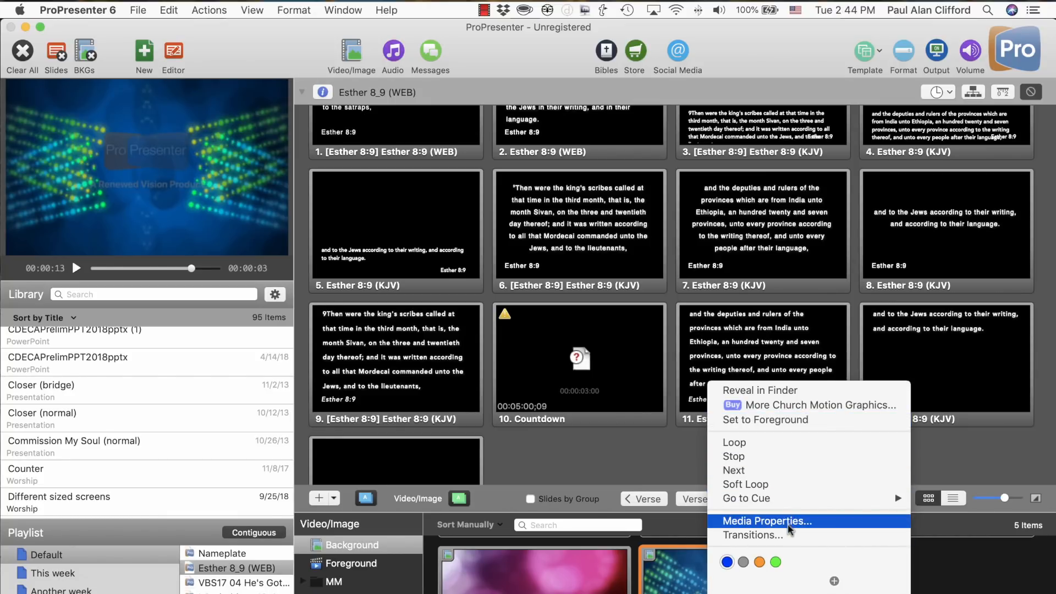
left_click(767, 521)
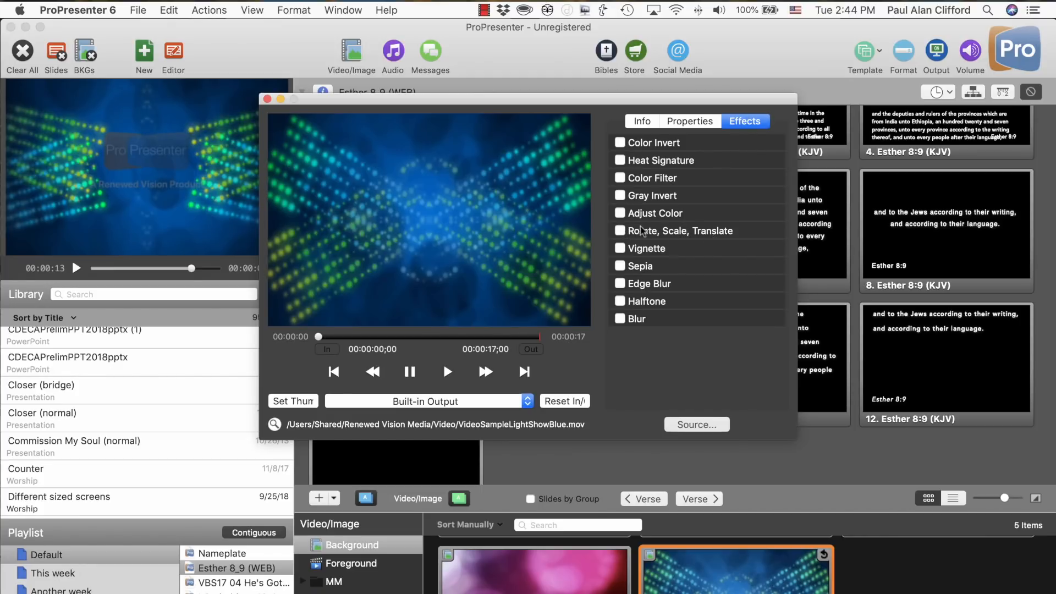
Enable Rotate, Scale, Translate with rotation about 88° and X scale 2.08, then close properties.
left_click(620, 230)
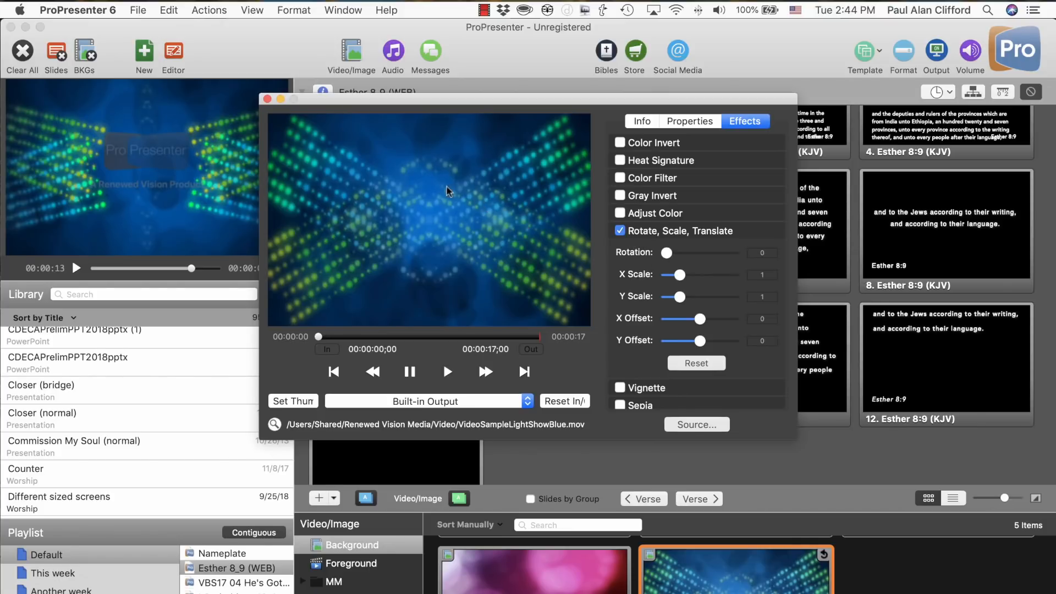
mouse_move(461, 221)
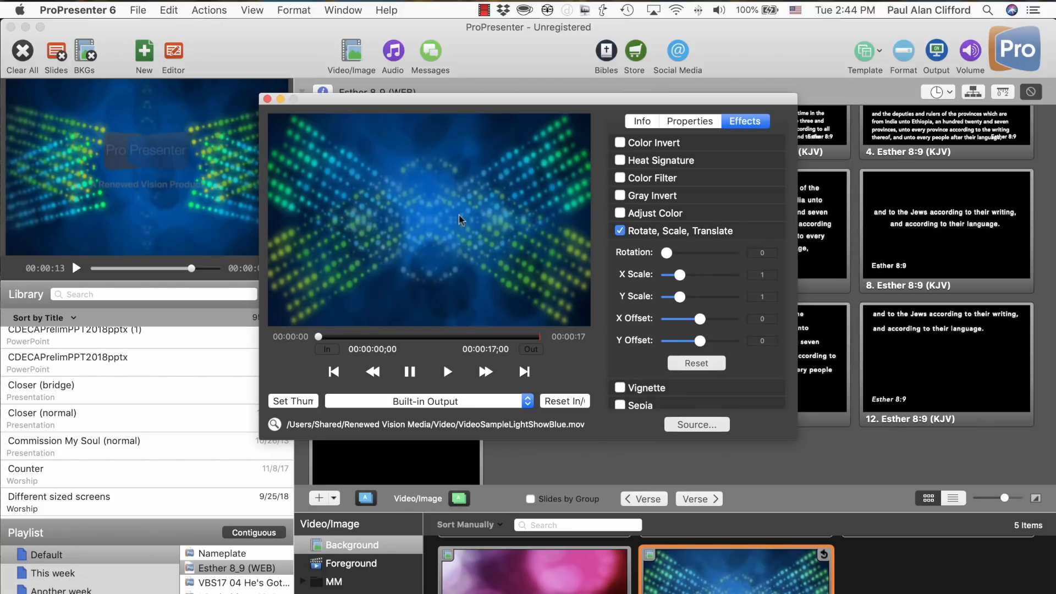
mouse_move(665, 251)
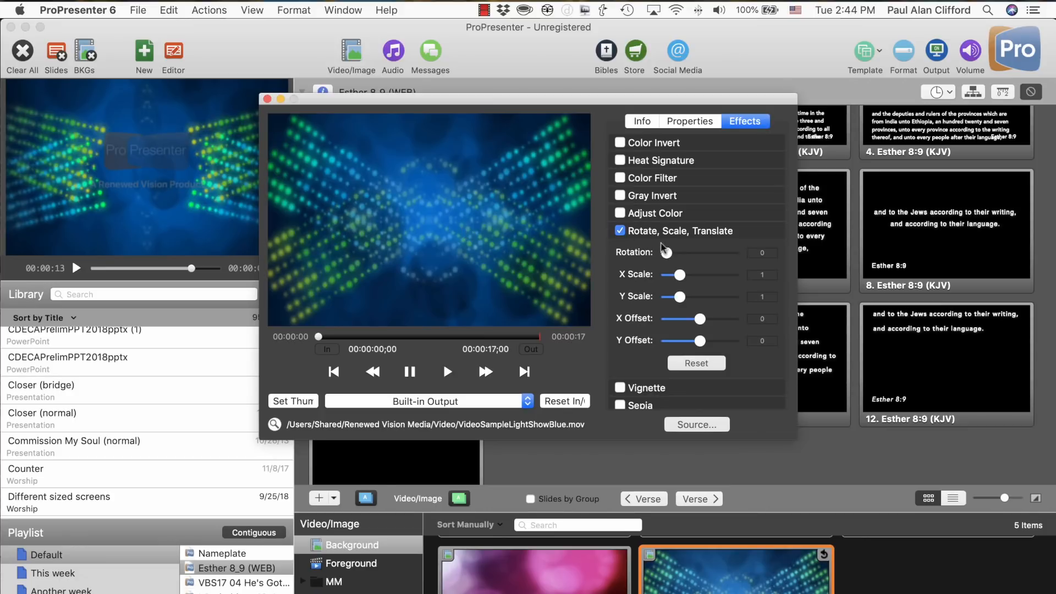
mouse_move(667, 253)
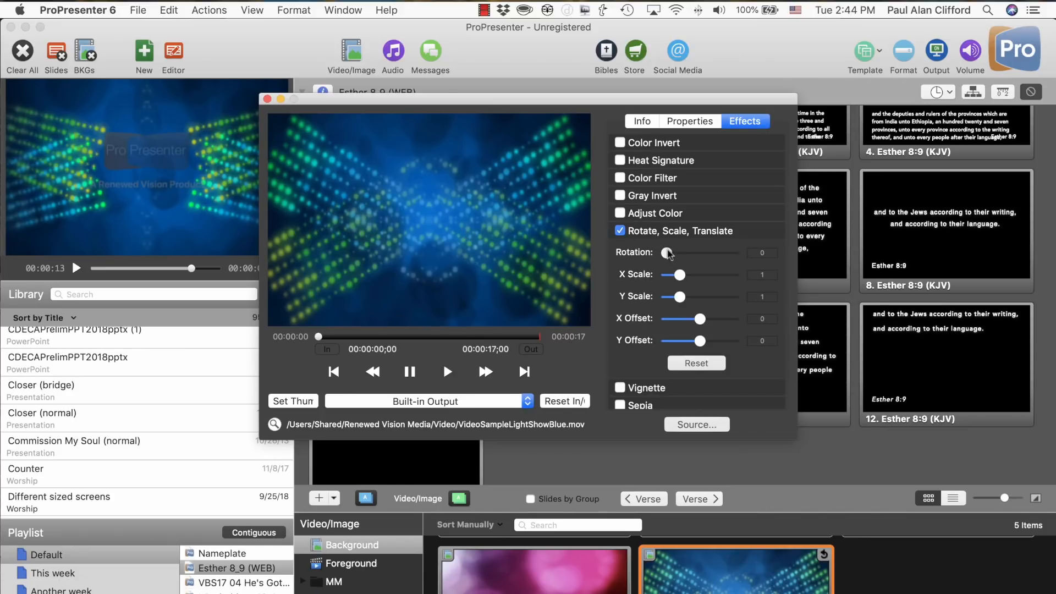
left_click_drag(667, 253, 686, 253)
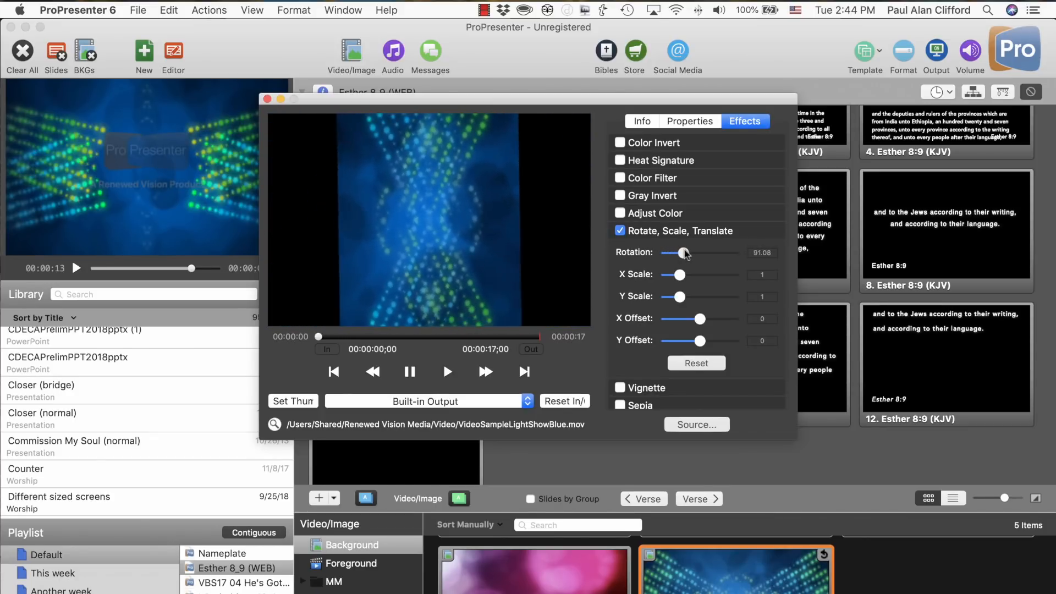
left_click_drag(674, 252, 672, 253)
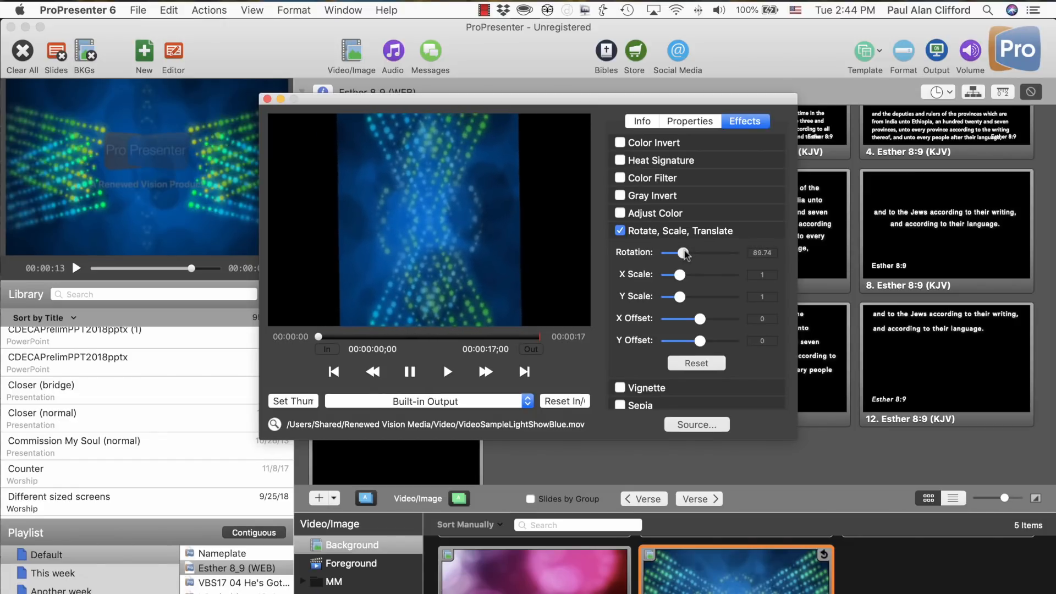
left_click_drag(678, 252, 682, 252)
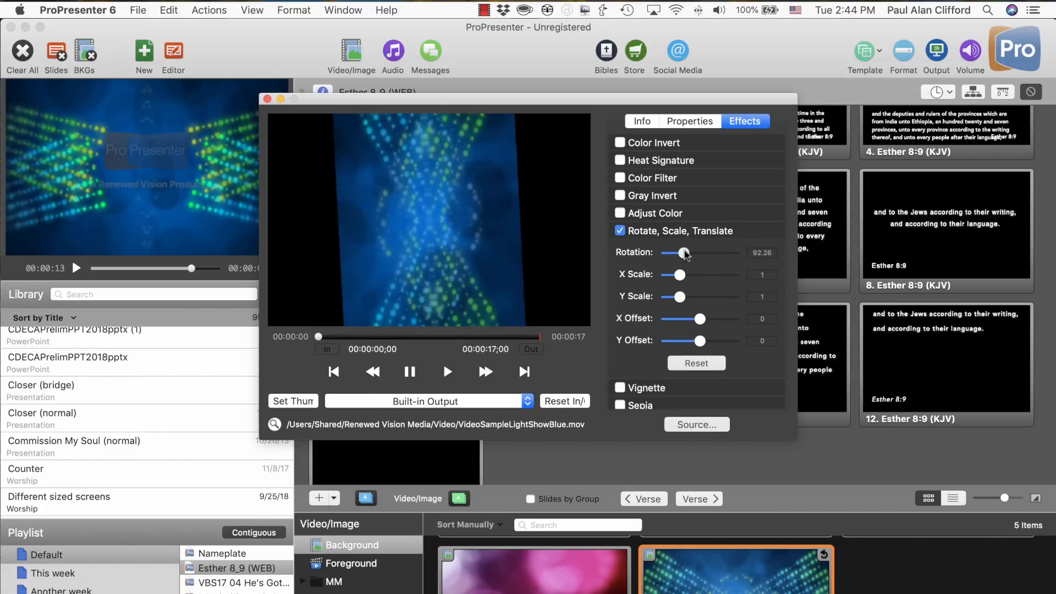
left_click_drag(680, 253, 678, 252)
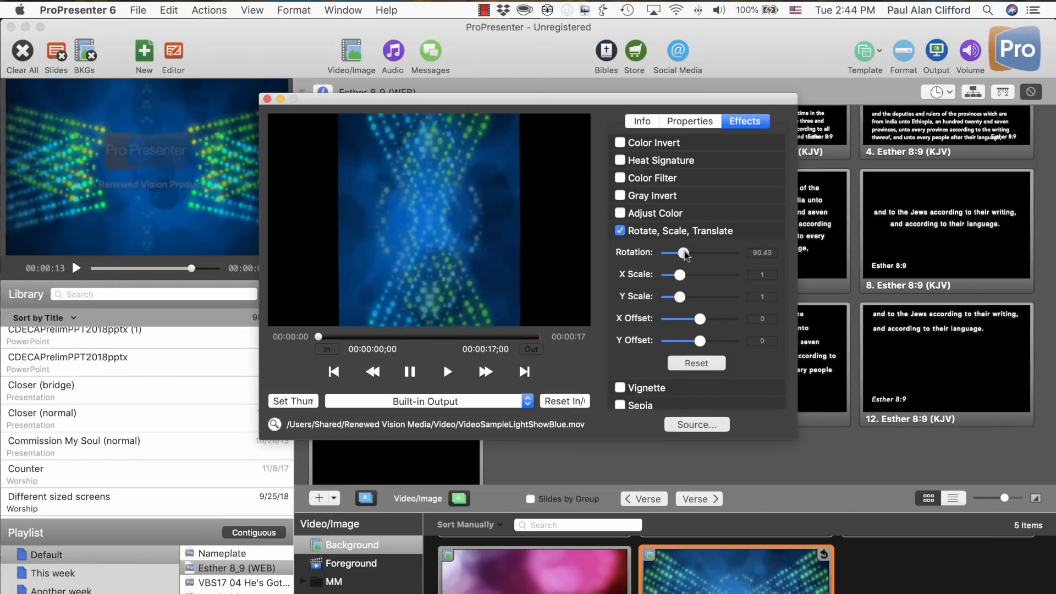
left_click_drag(687, 252, 684, 252)
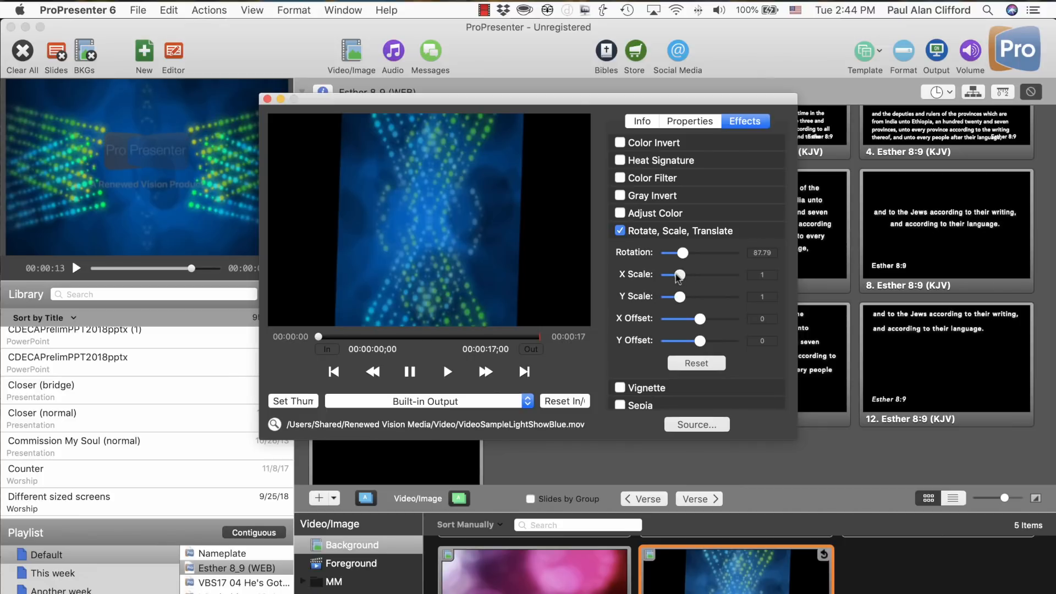
left_click_drag(677, 275, 696, 275)
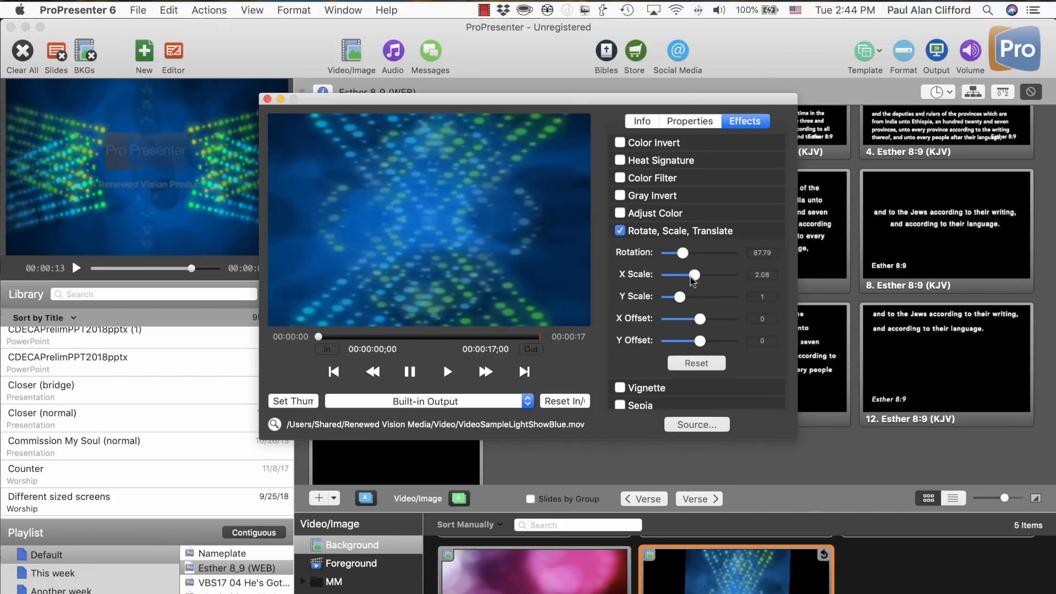
mouse_move(263, 89)
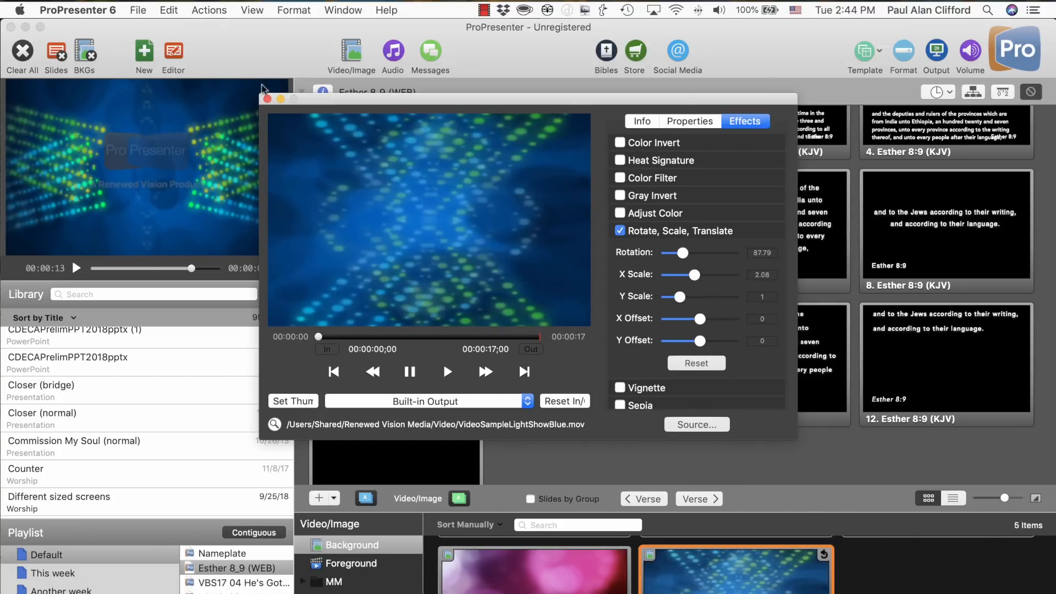
left_click(264, 99)
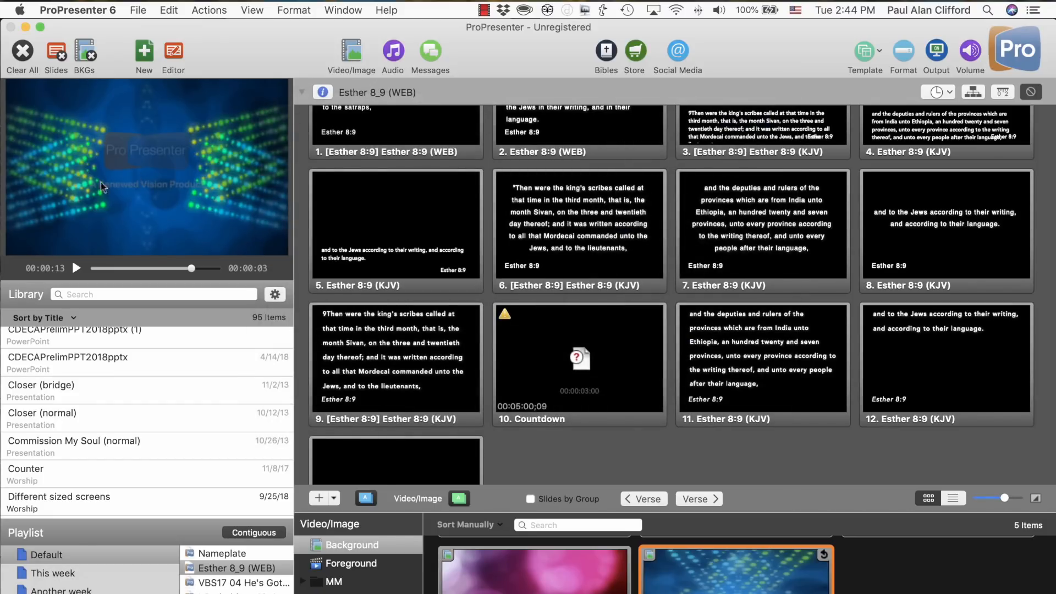
mouse_move(39, 142)
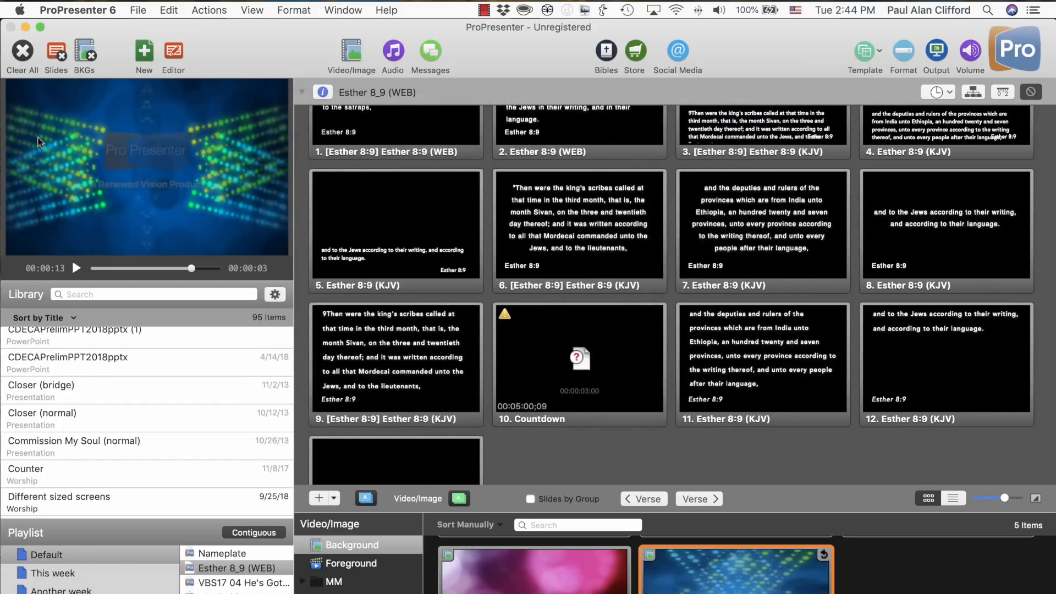
mouse_move(220, 124)
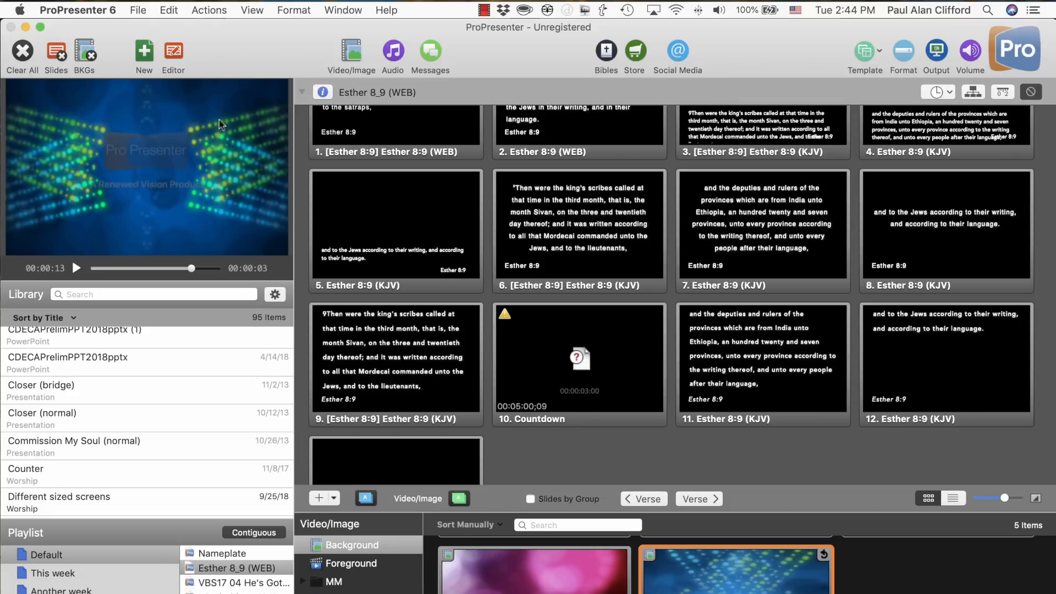
mouse_move(690, 579)
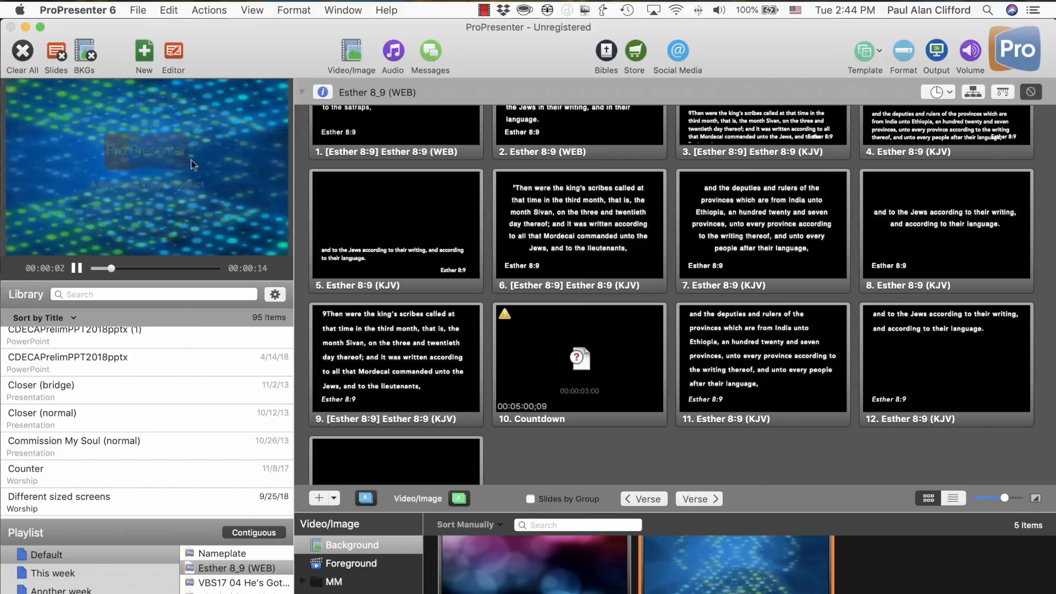
mouse_move(185, 192)
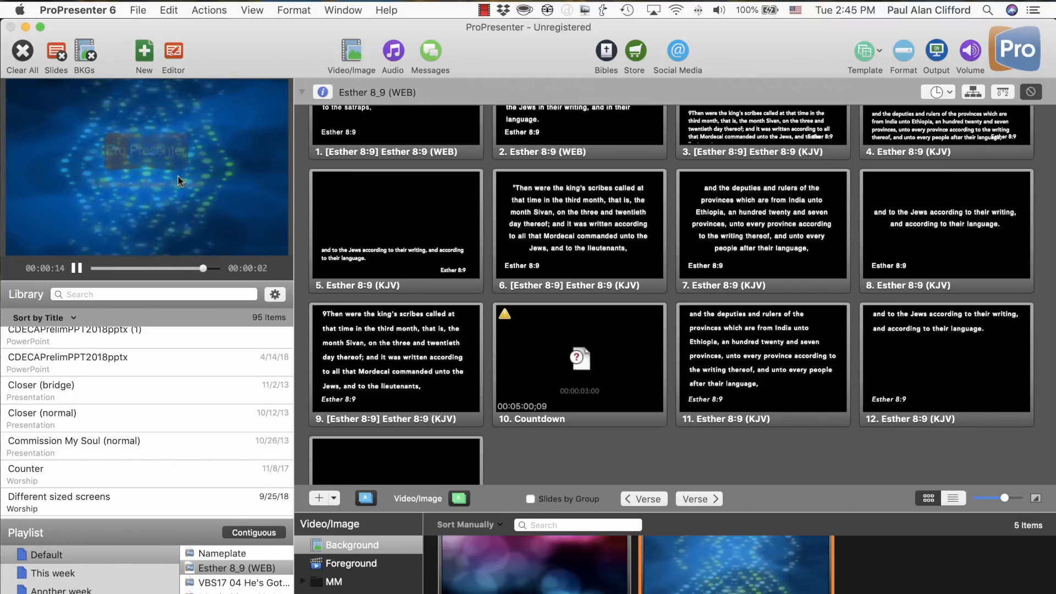
mouse_move(251, 214)
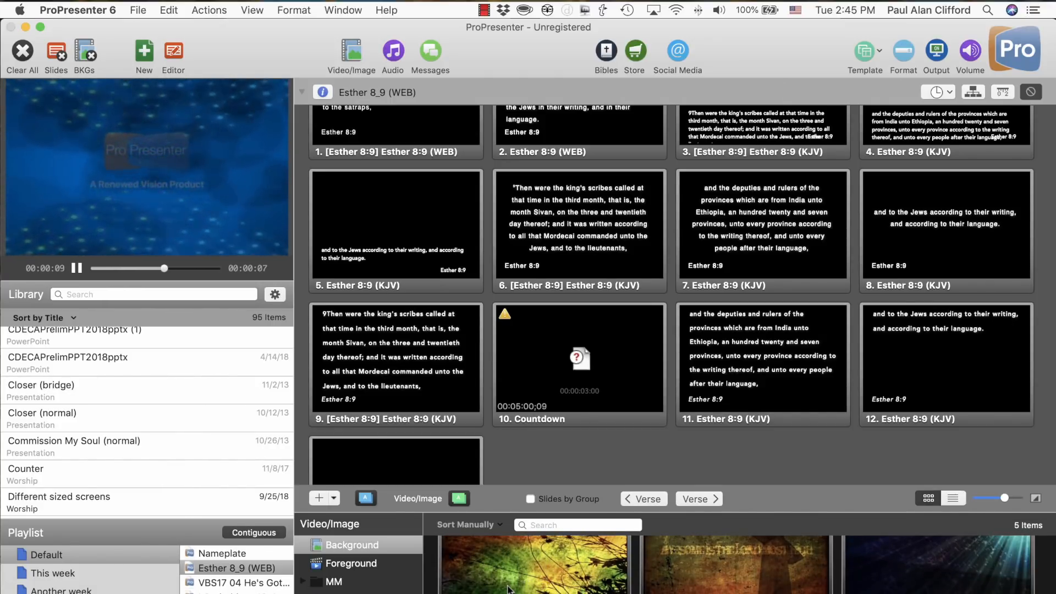
Trigger the foliage background video so it plays in the preview.
left_click(531, 574)
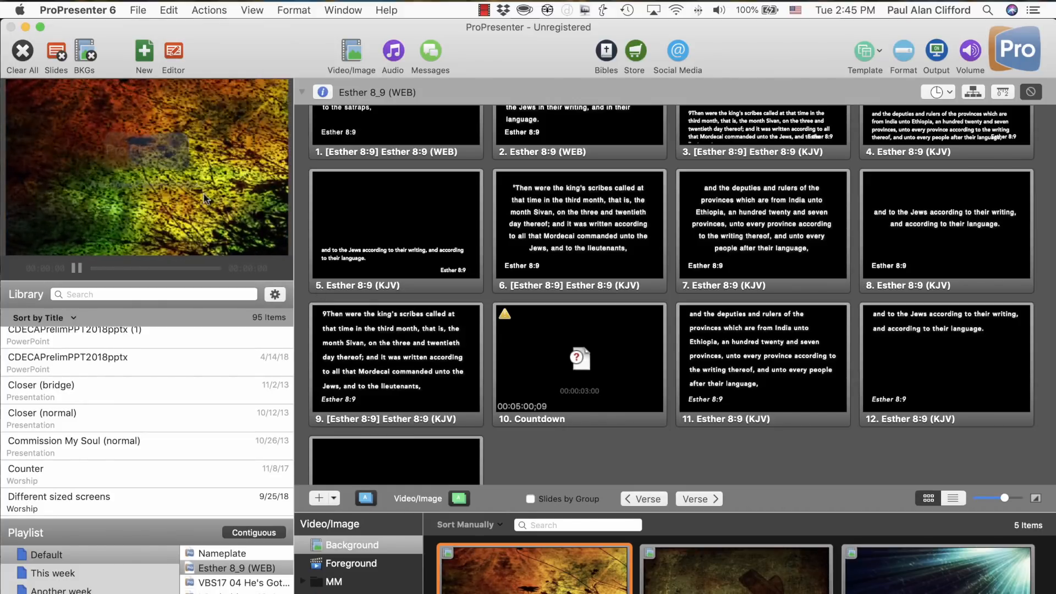
left_click(736, 578)
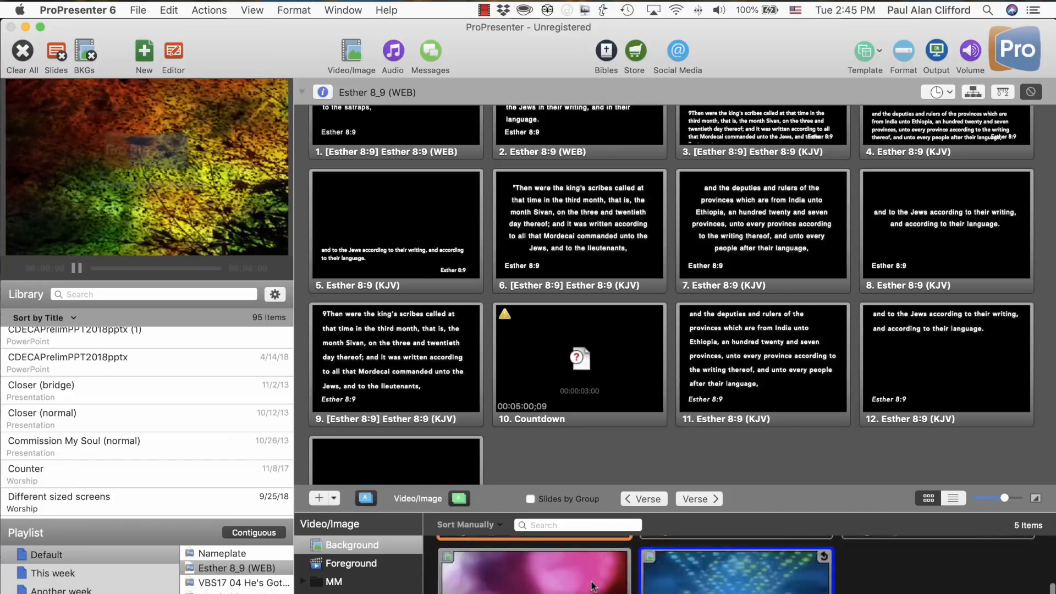